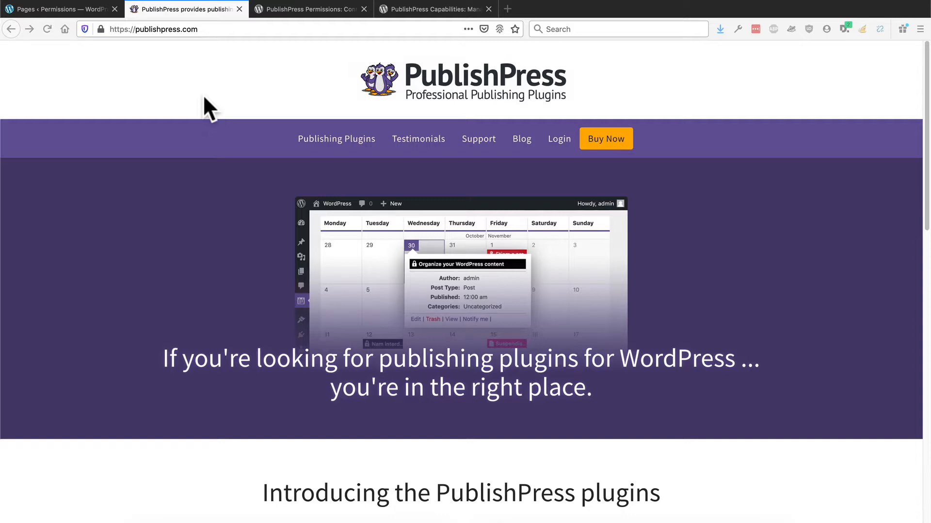
# Switch to the WordPress admin tab listing the Department A, B and C pages
pyautogui.click(56, 8)
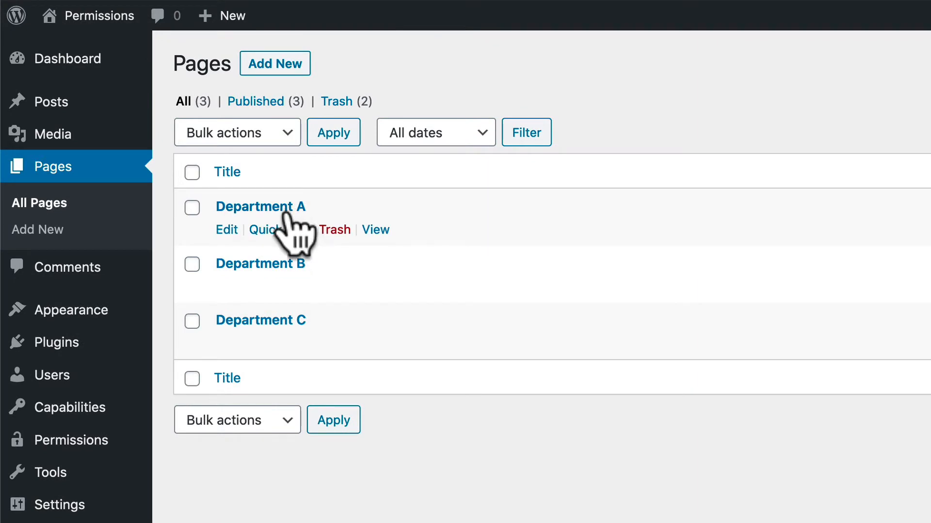
pyautogui.moveTo(276, 275)
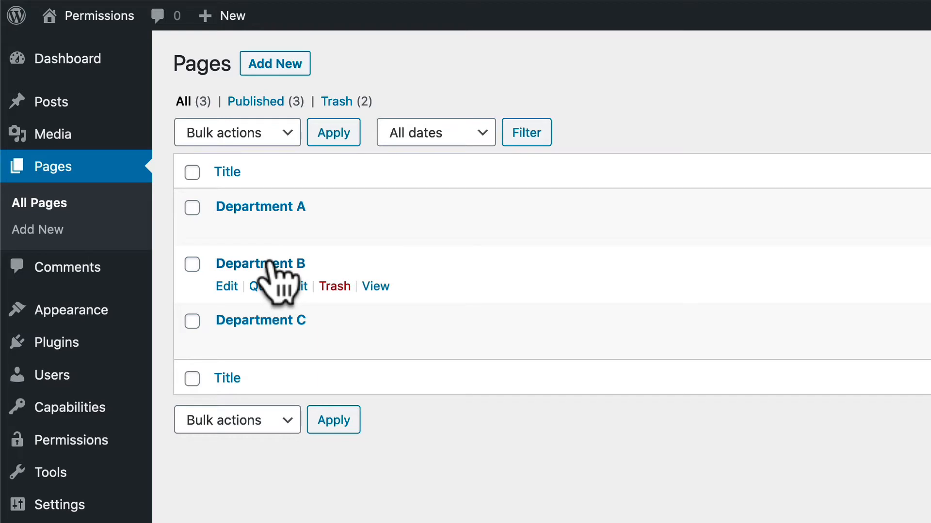
pyautogui.moveTo(214, 383)
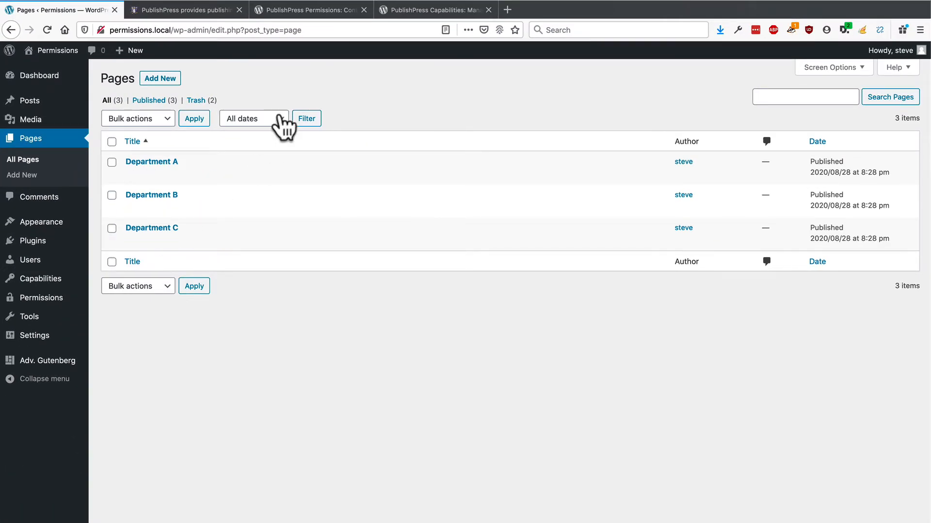
# Open PublishPress Capabilities to view the Subscriber role's capability settings
pyautogui.click(186, 9)
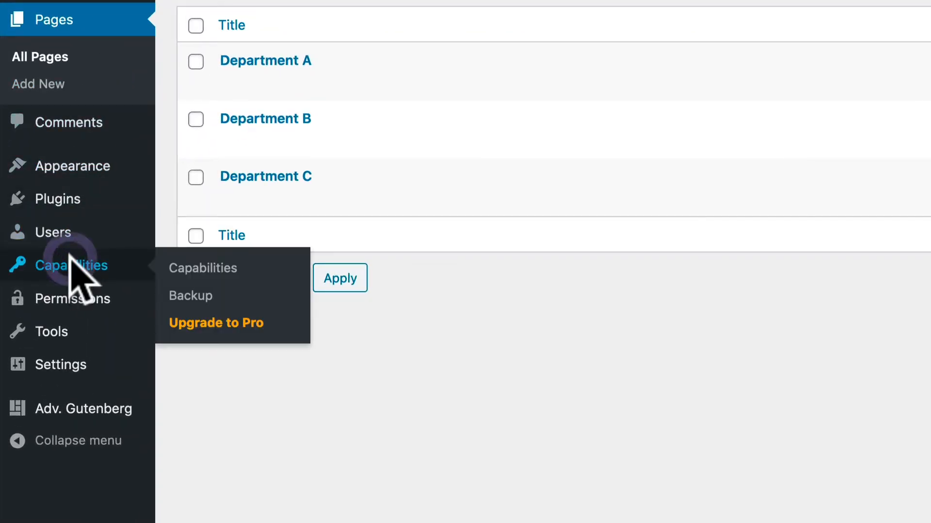
pyautogui.click(202, 267)
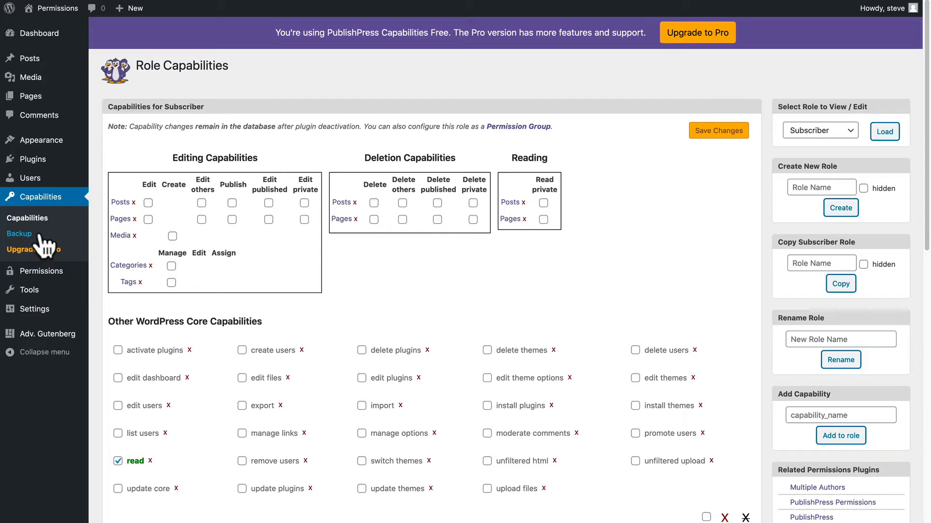
pyautogui.moveTo(70, 242)
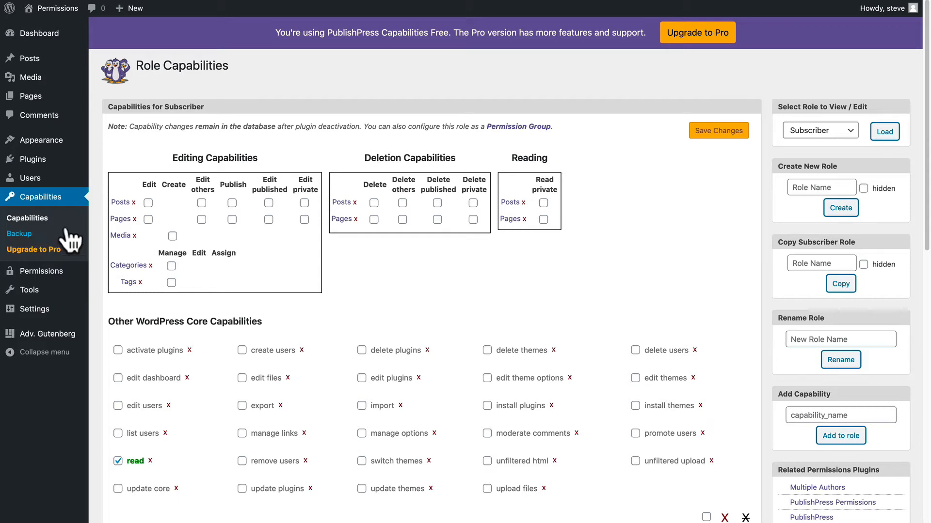
# Copy the Subscriber role into a new 'Department A' role and confirm it exists
pyautogui.click(820, 129)
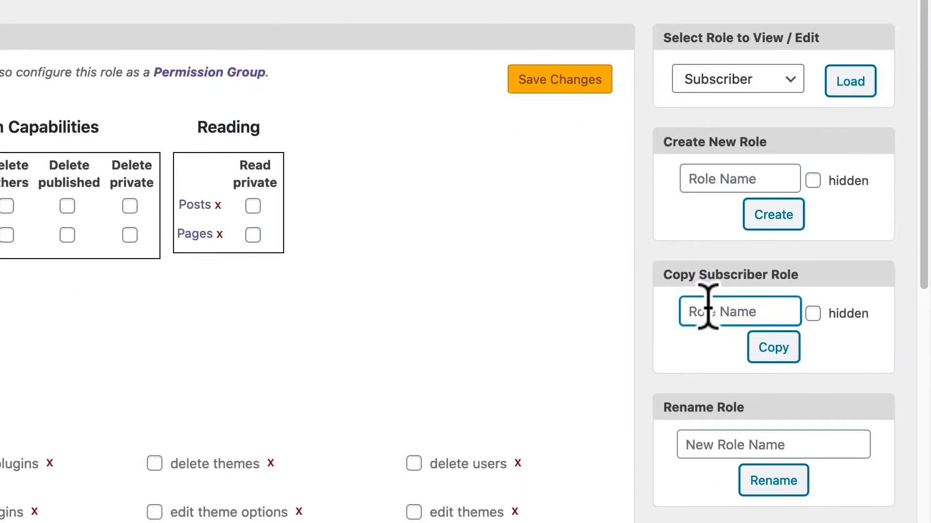
pyautogui.write('D')
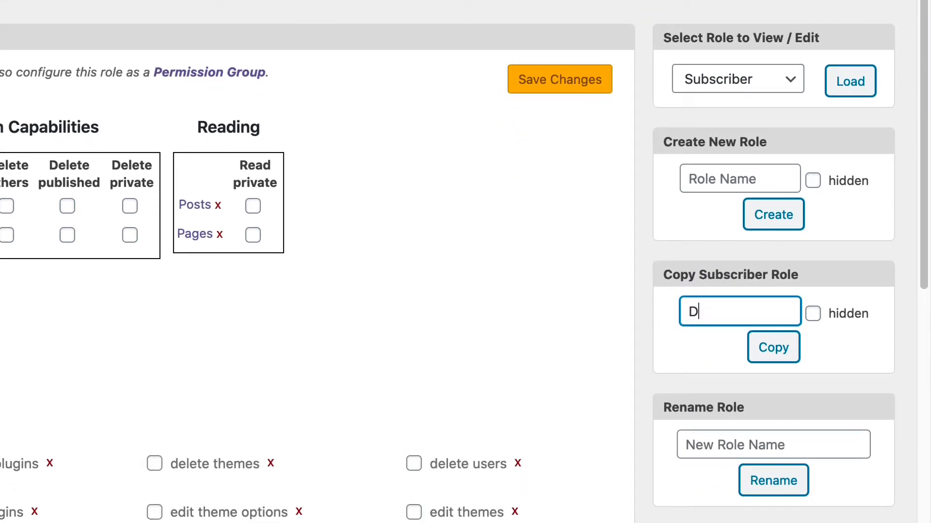
pyautogui.write('epartm')
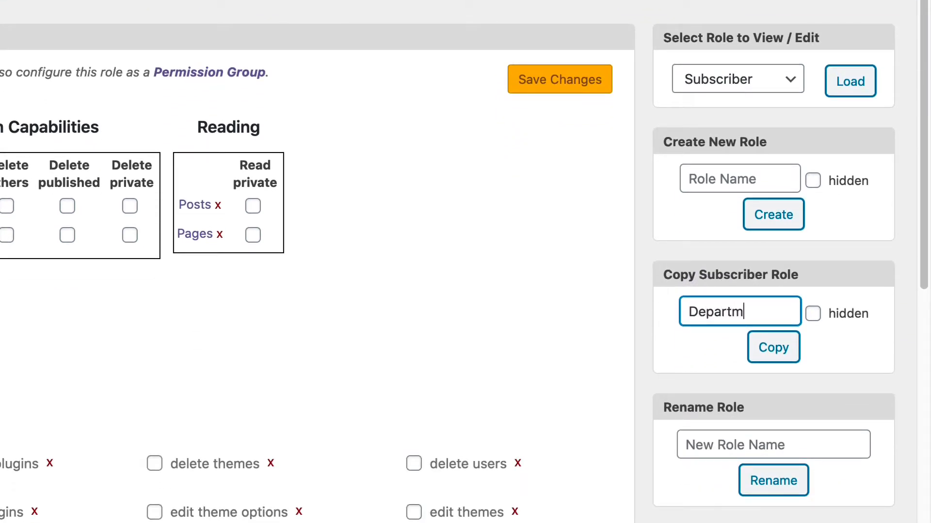
pyautogui.write('ent A')
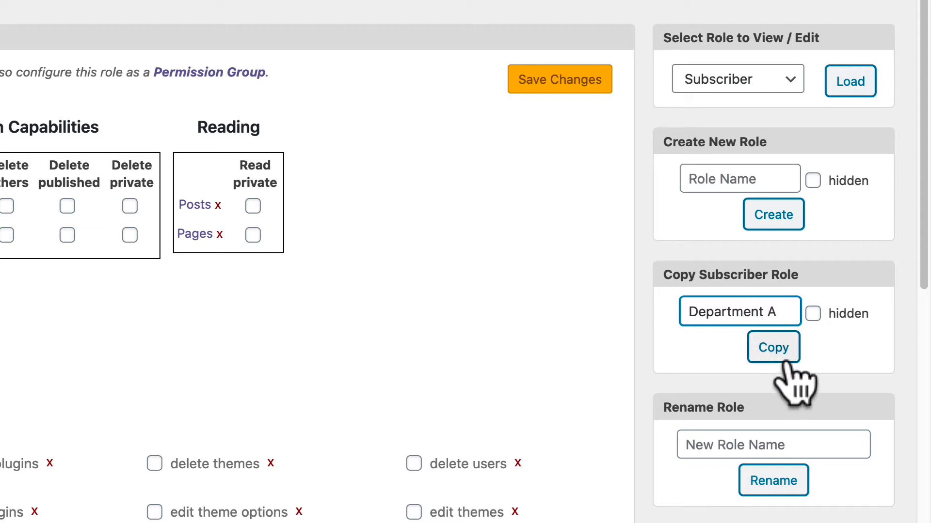
pyautogui.click(772, 347)
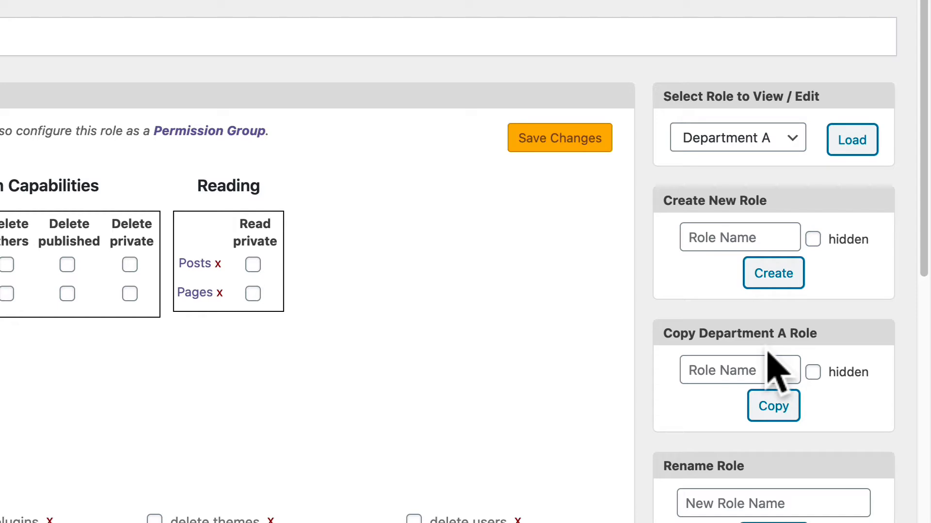
pyautogui.click(738, 137)
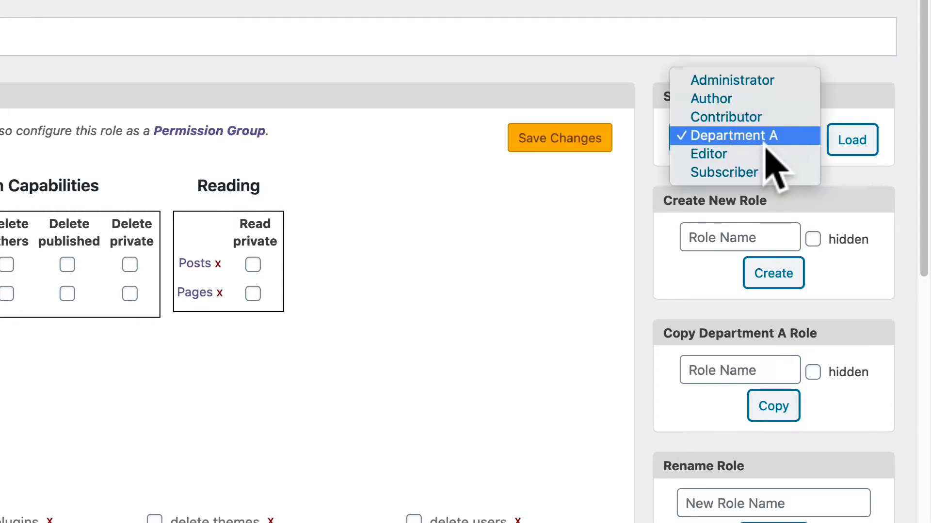
pyautogui.moveTo(771, 169)
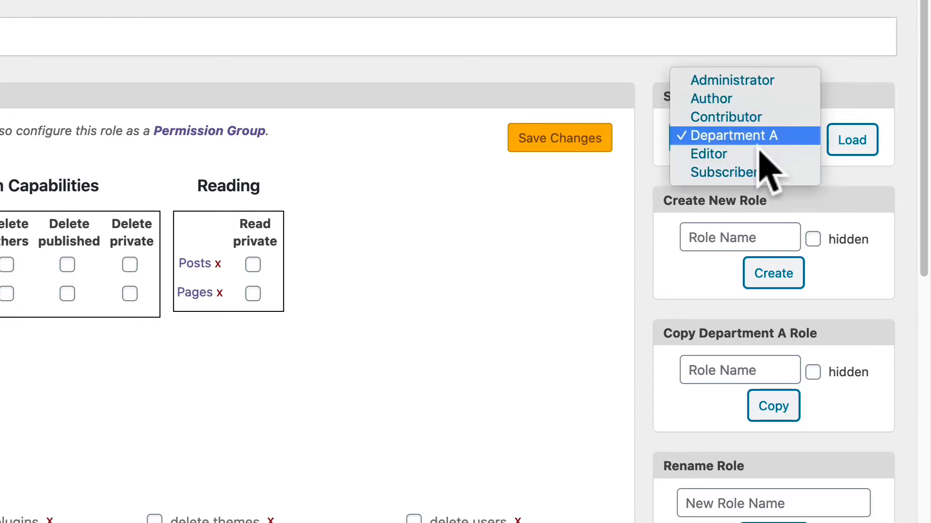
# Create 'Department B' and 'Department C' roles as copies of Subscriber
pyautogui.click(737, 136)
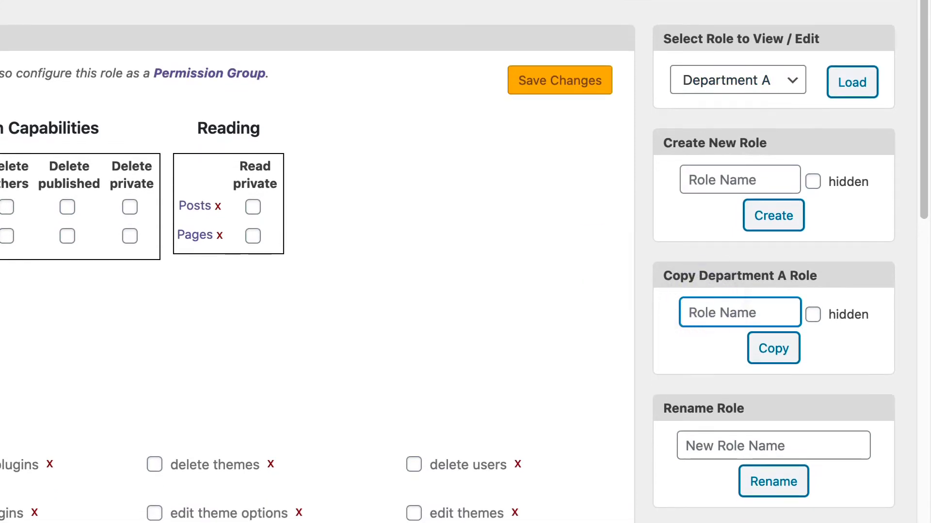
pyautogui.write('Department')
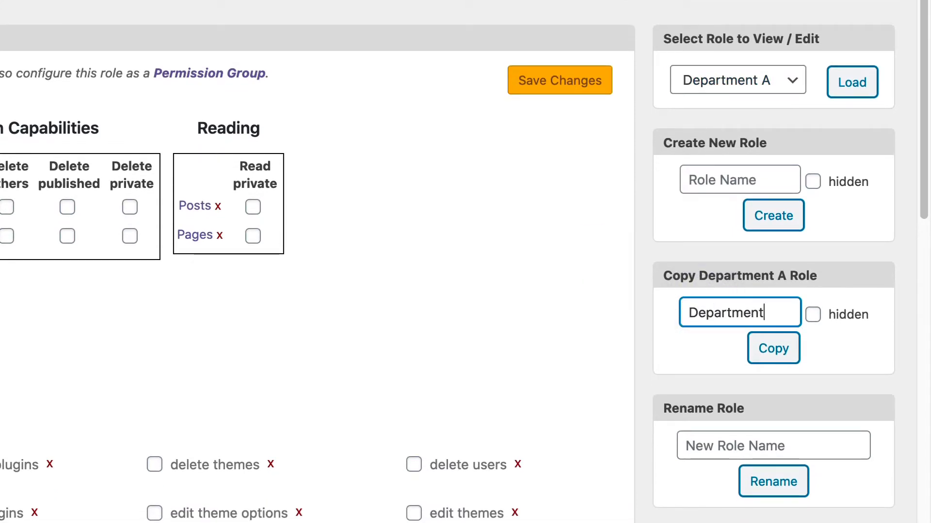
pyautogui.write('B')
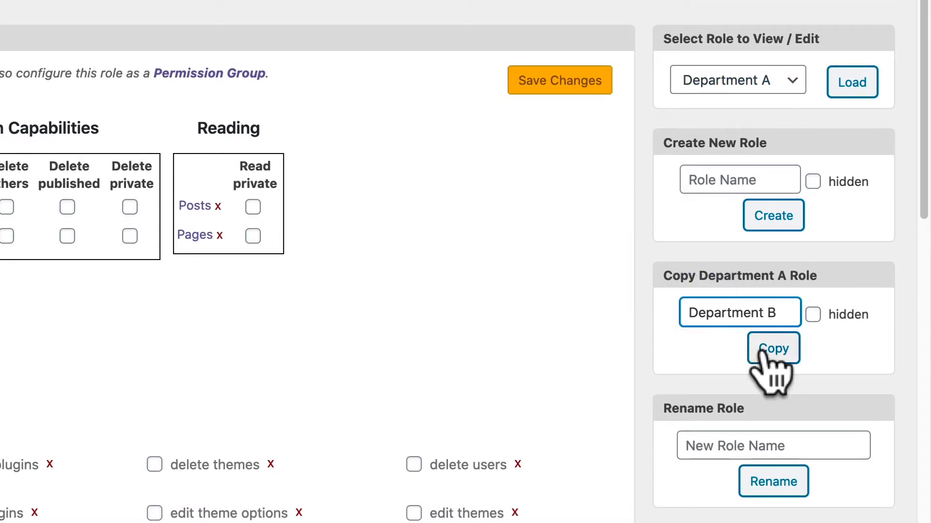
pyautogui.click(773, 348)
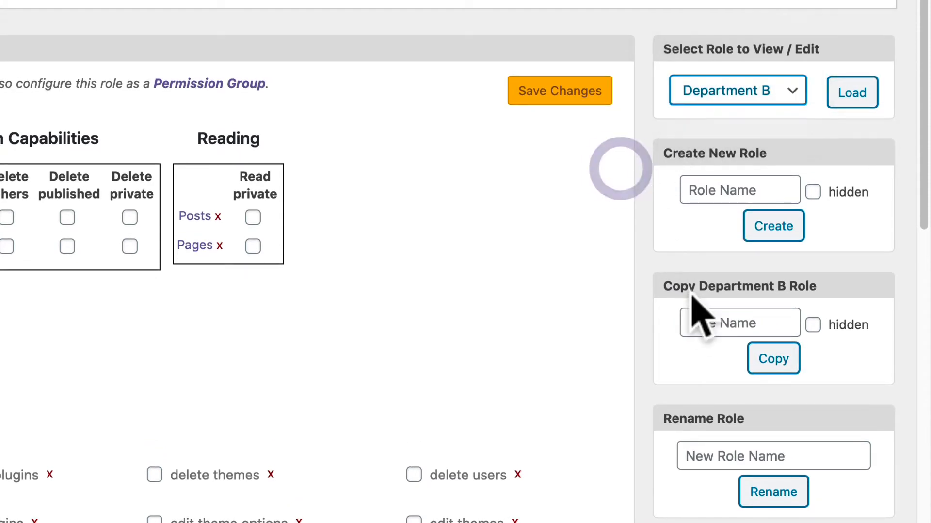
pyautogui.write('D')
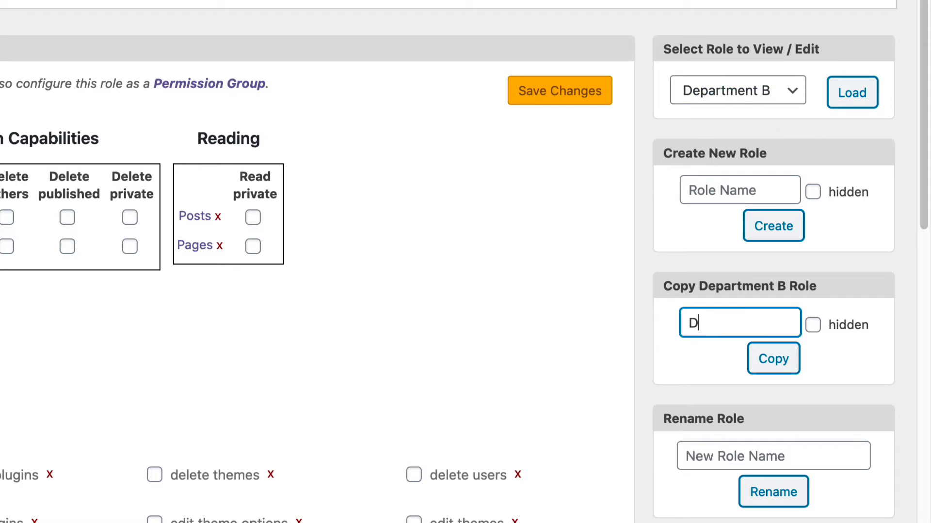
pyautogui.write('epartment C')
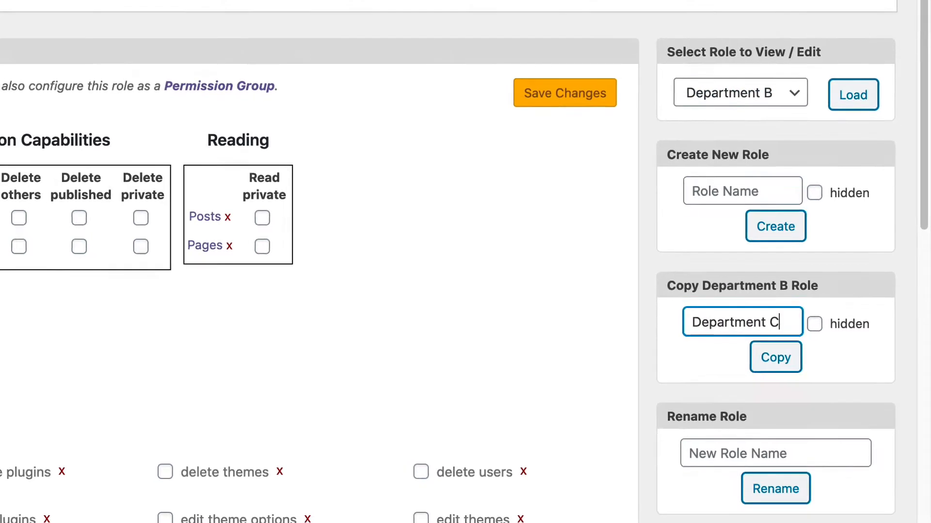
pyautogui.click(775, 357)
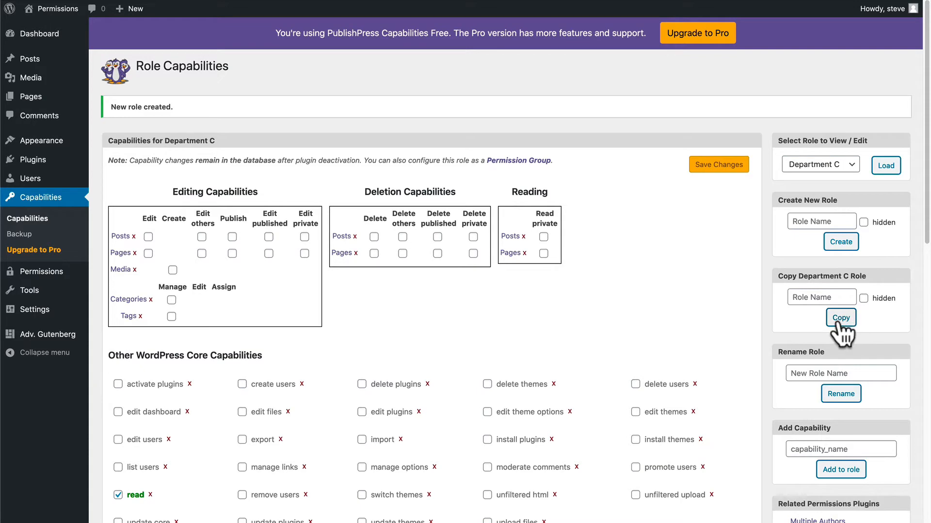
pyautogui.moveTo(131, 234)
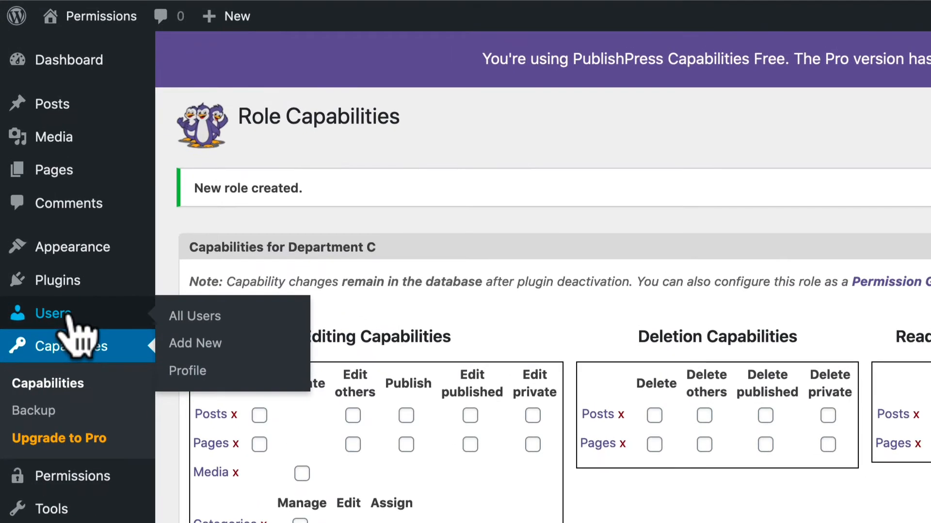
# Review users' department roles (Bob B, Jane C, John A) and update the third user's profile
pyautogui.click(194, 316)
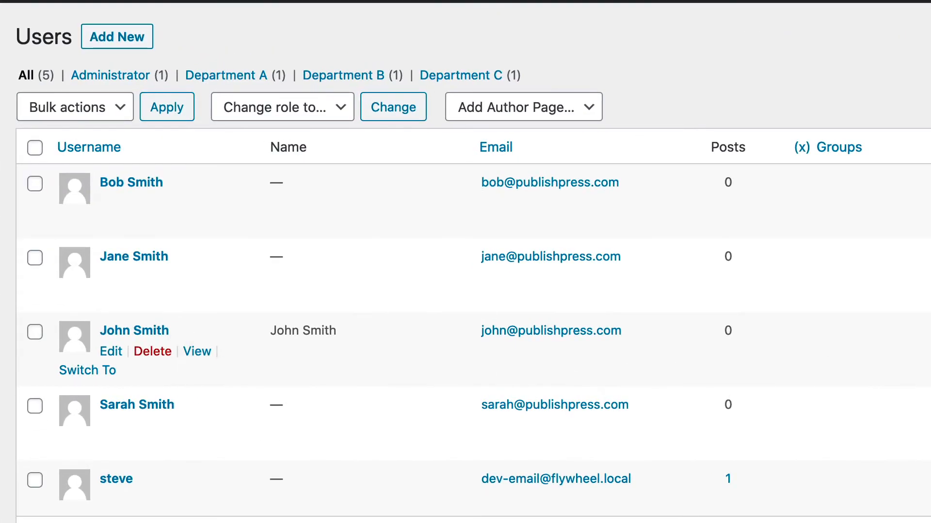
pyautogui.hscroll(3)
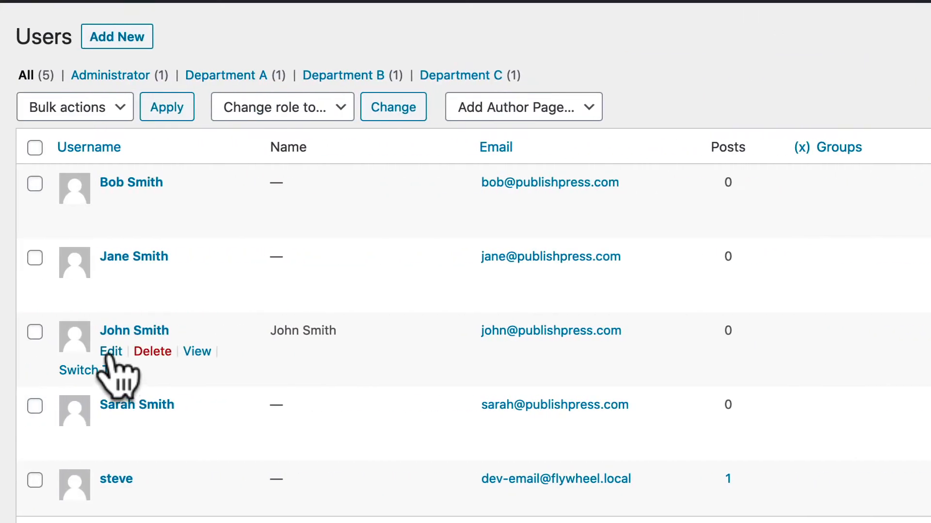
pyautogui.click(111, 351)
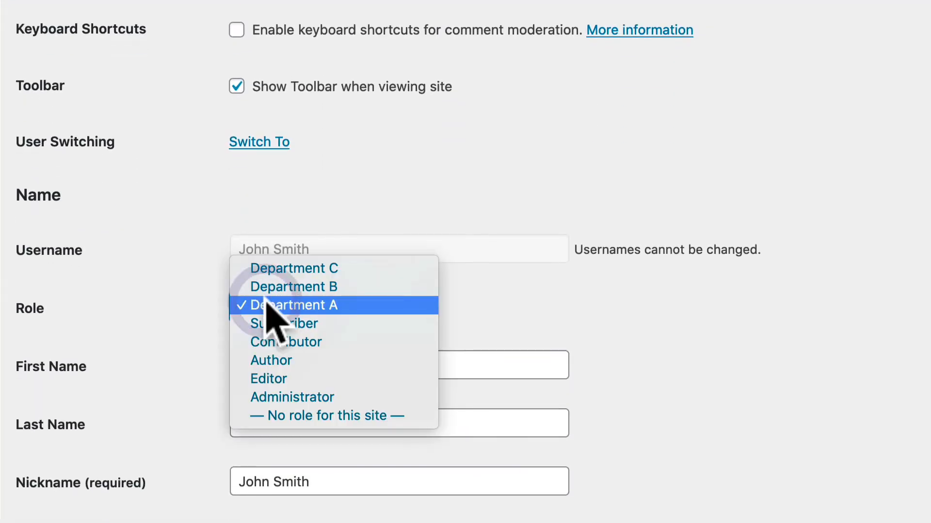
pyautogui.scroll(-3)
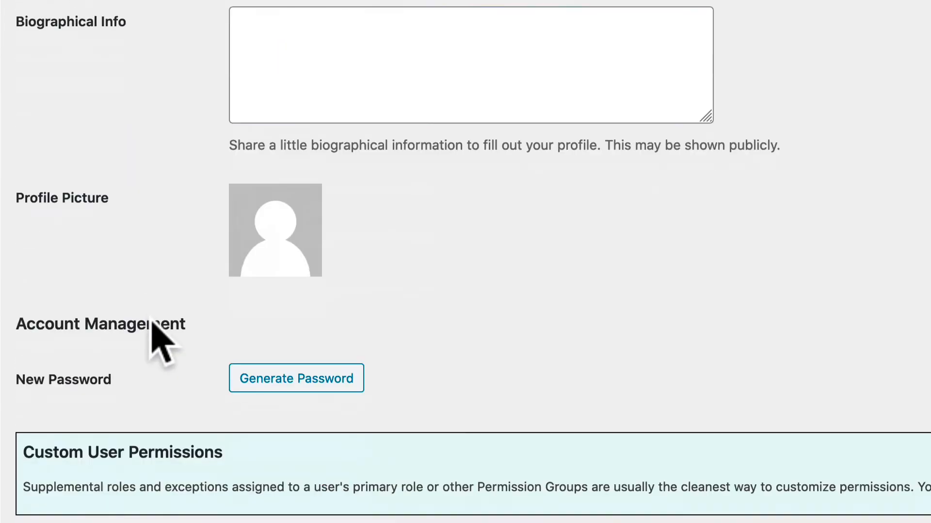
pyautogui.click(22, 182)
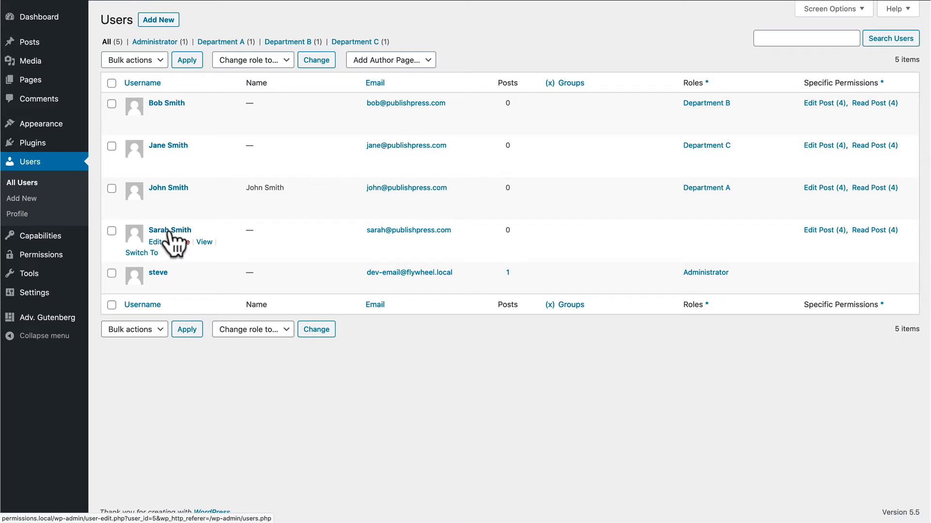
pyautogui.moveTo(172, 255)
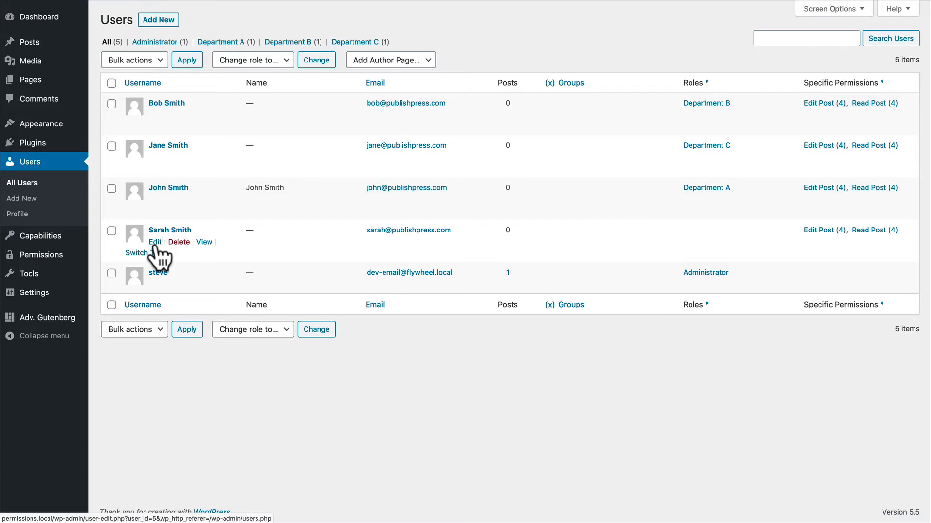
# Give Sarah Smith the Department A role and update the user
pyautogui.click(155, 242)
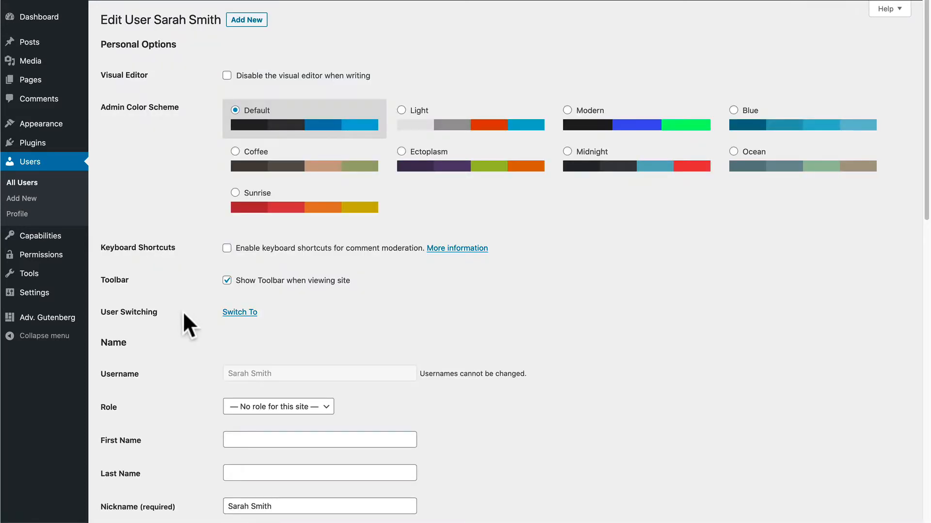
pyautogui.click(277, 406)
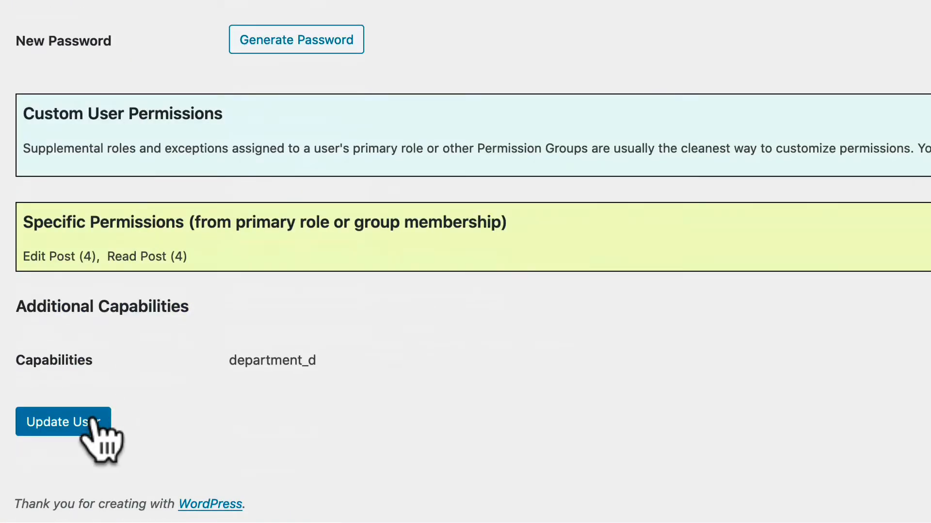
pyautogui.click(63, 423)
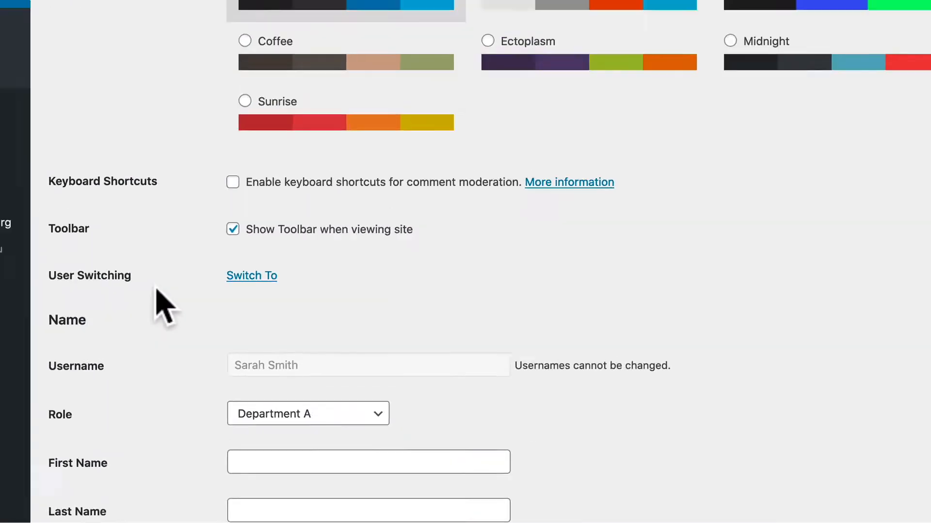
# Return to the Pages list showing the three department pages
pyautogui.scroll(3)
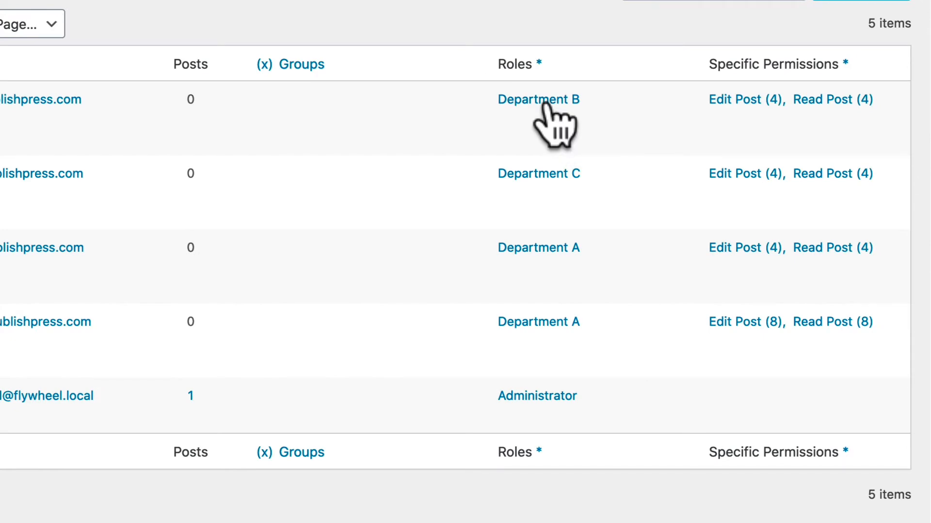
pyautogui.moveTo(564, 272)
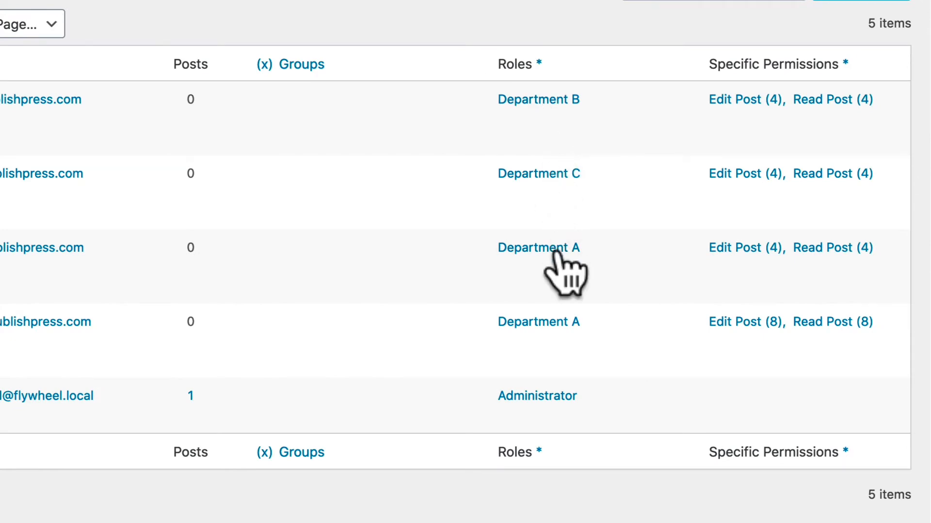
pyautogui.scroll(3)
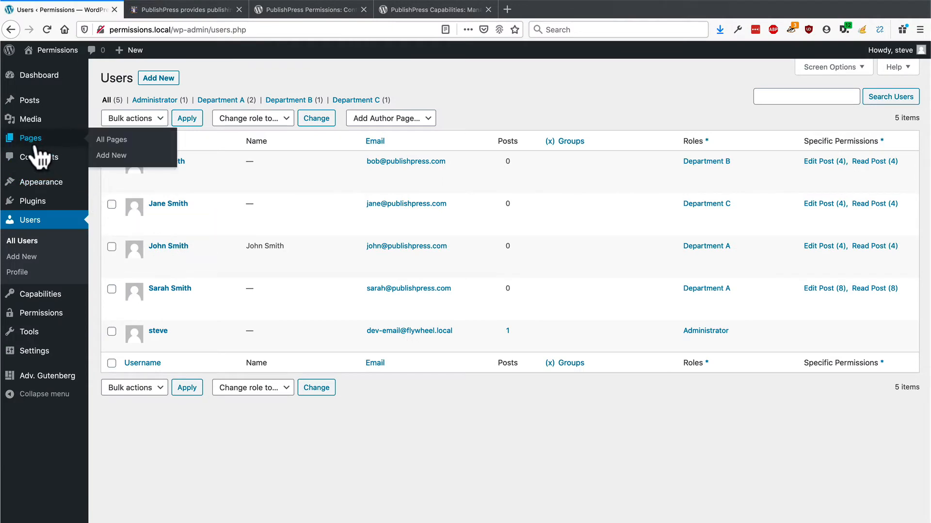
pyautogui.click(111, 139)
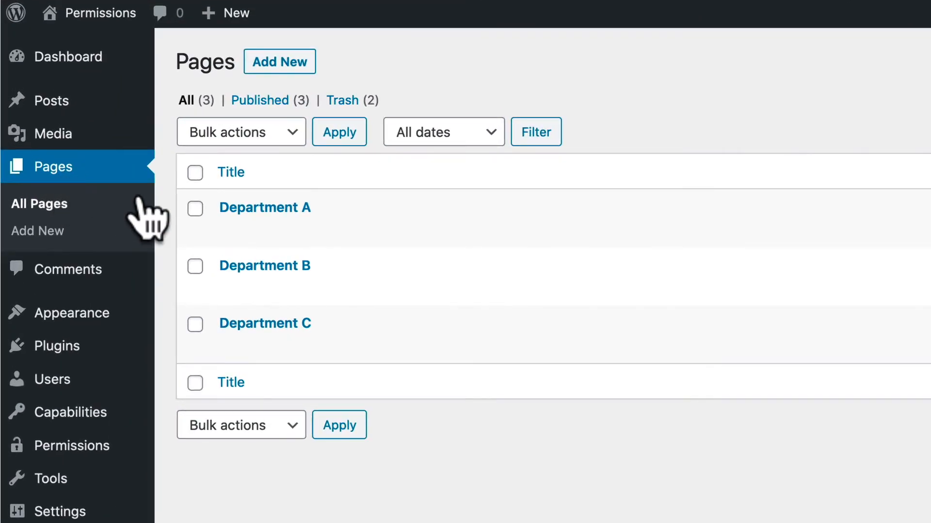
pyautogui.moveTo(265, 207)
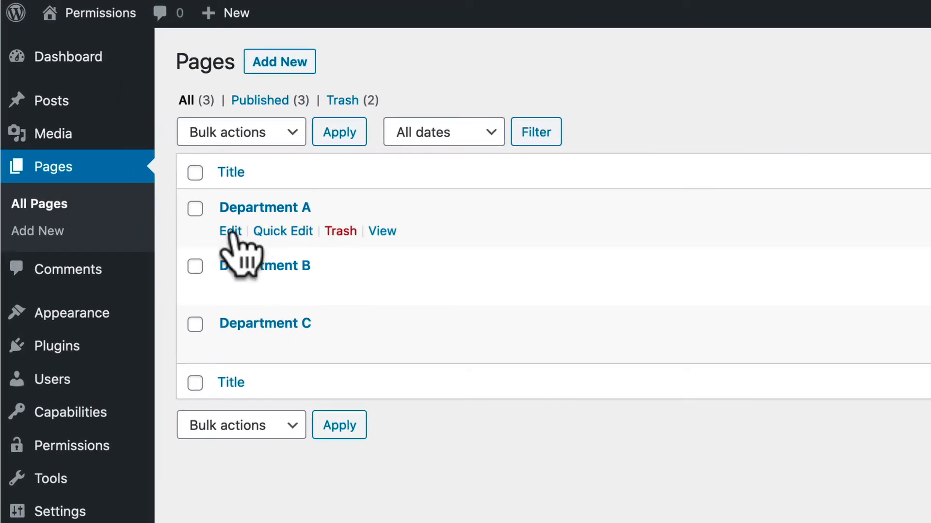
# Edit the Department A page and scroll to its 'Read this Page' role permissions
pyautogui.click(230, 231)
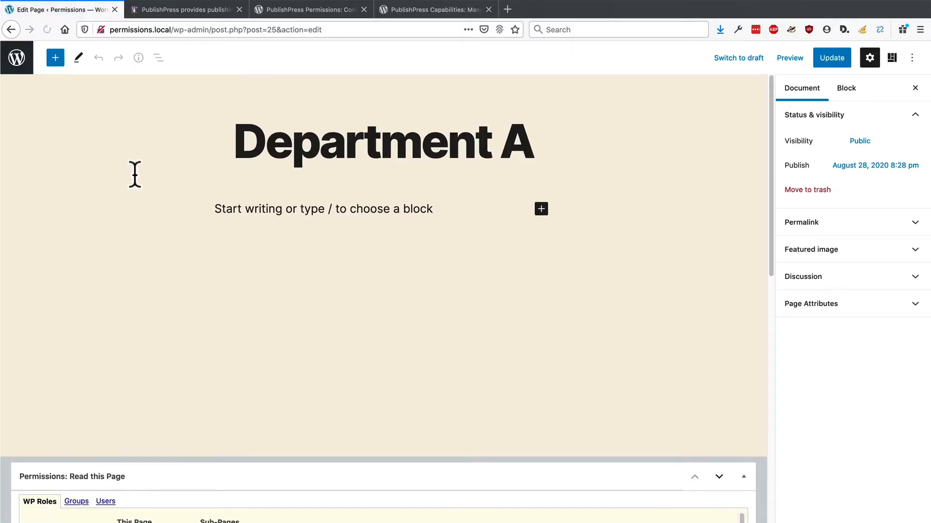
pyautogui.scroll(-3)
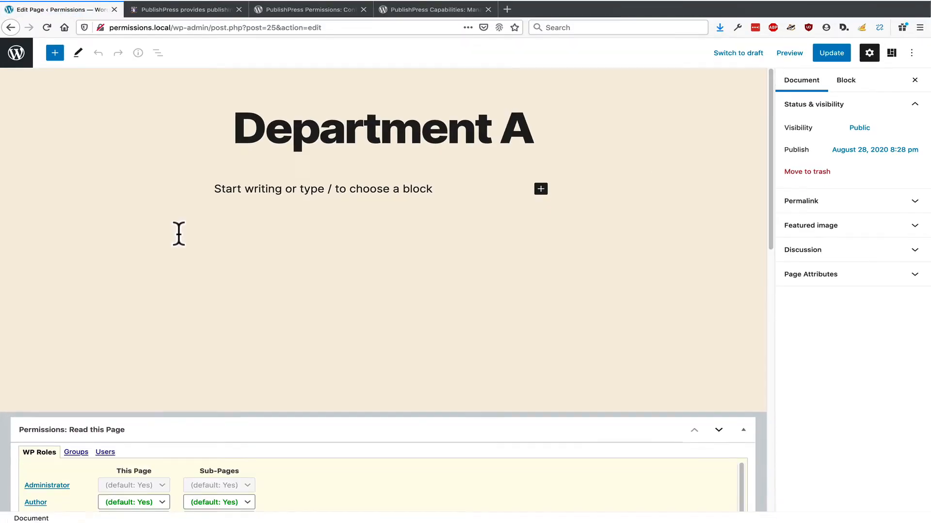
pyautogui.scroll(-3)
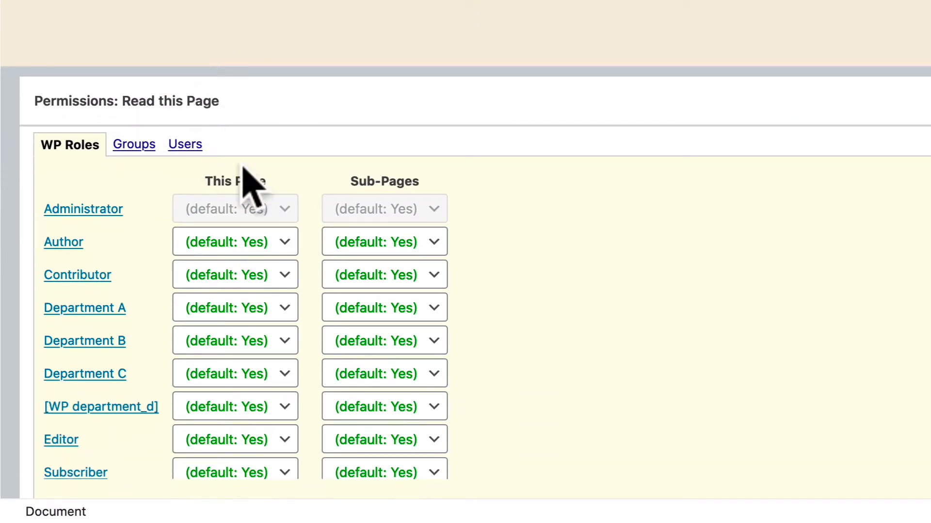
pyautogui.moveTo(360, 157)
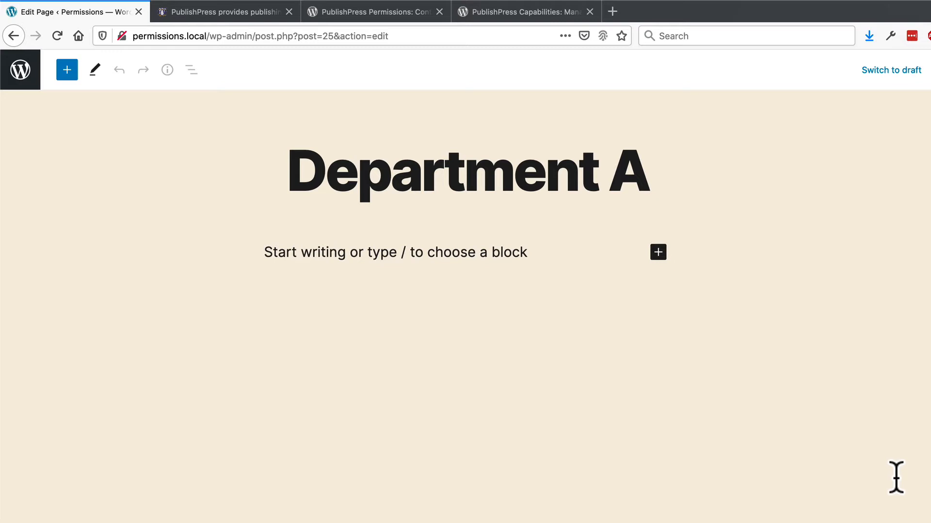
pyautogui.scroll(-3)
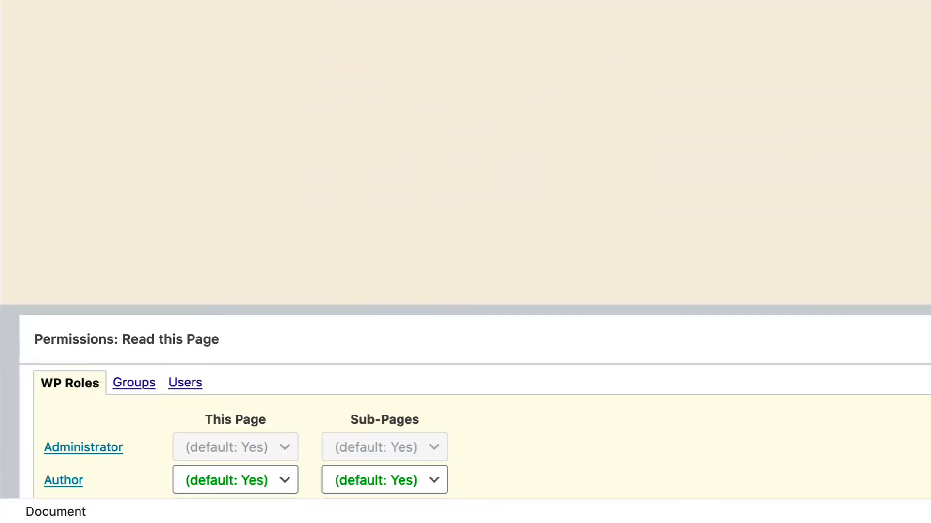
pyautogui.scroll(-3)
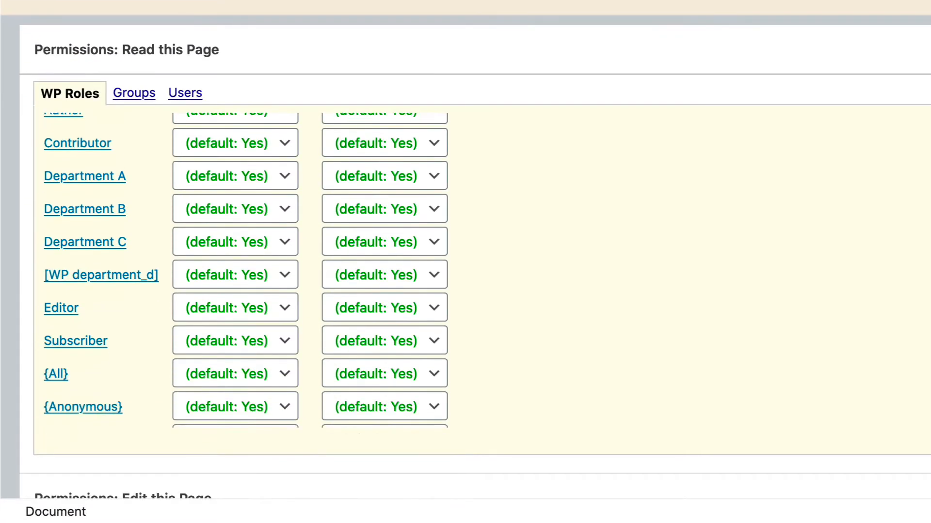
pyautogui.scroll(3)
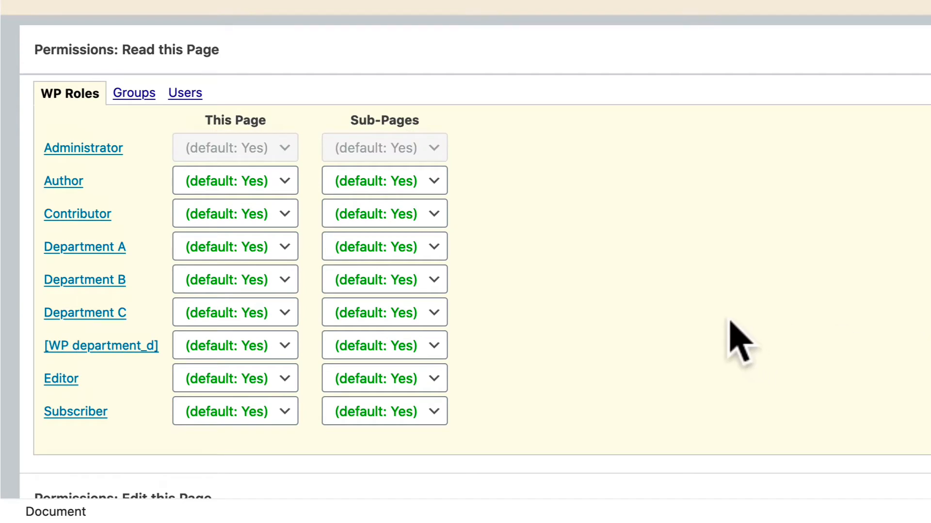
pyautogui.moveTo(235, 315)
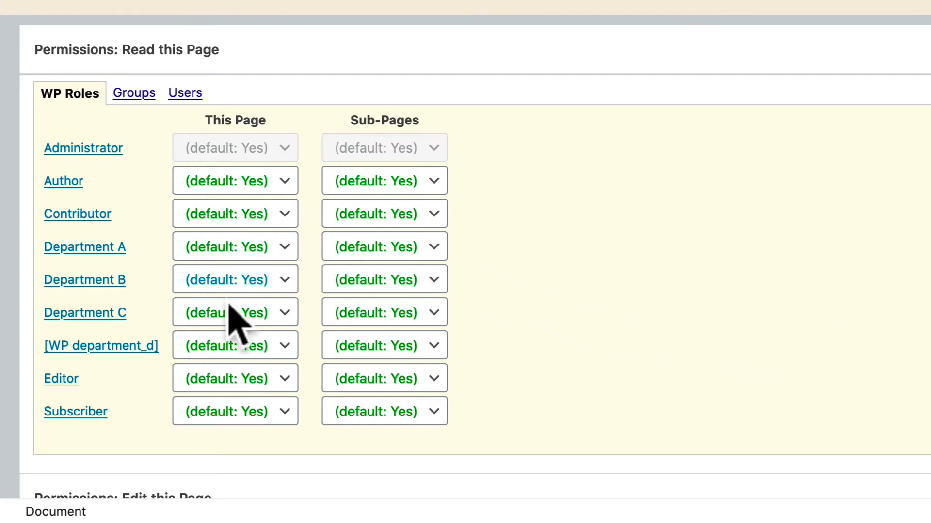
pyautogui.moveTo(384, 280)
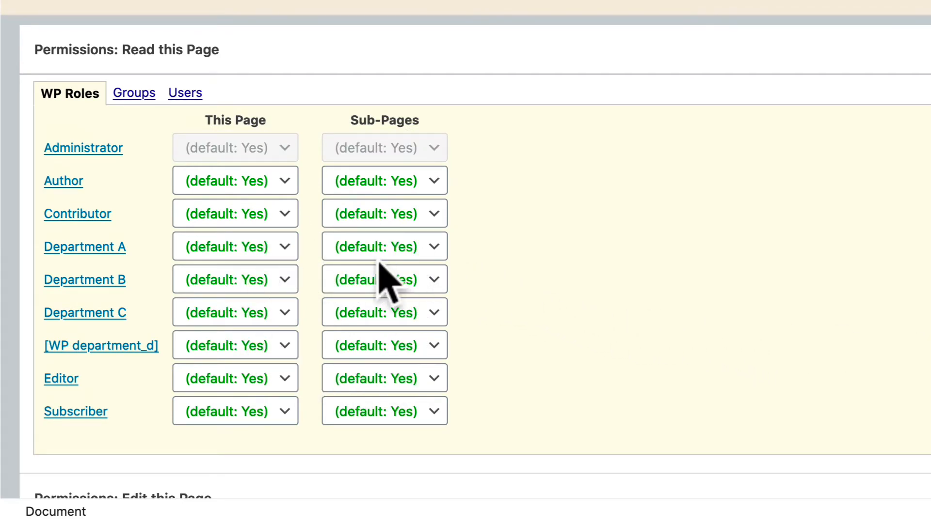
pyautogui.scroll(-3)
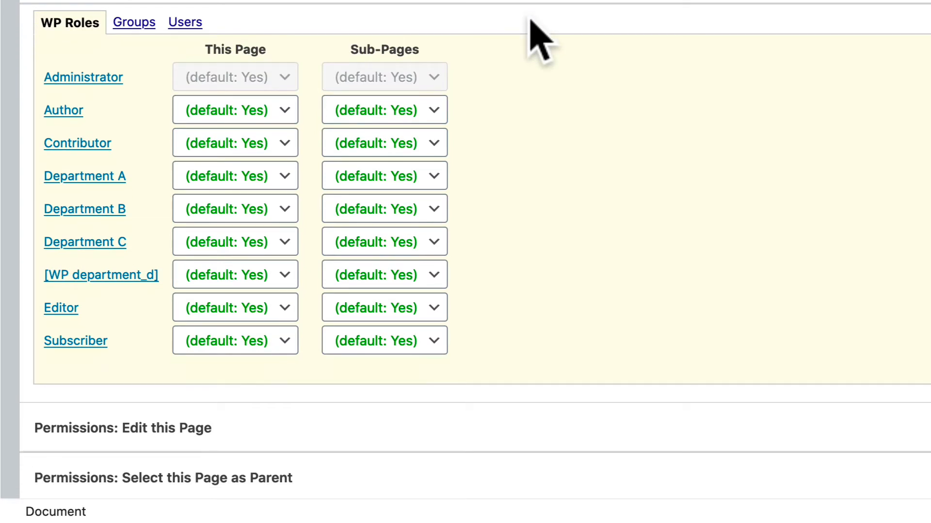
pyautogui.scroll(3)
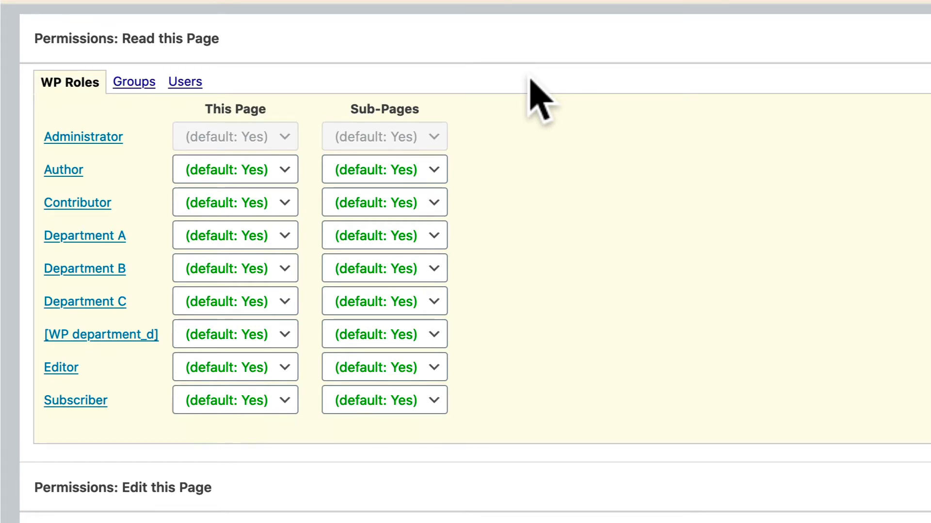
pyautogui.moveTo(389, 172)
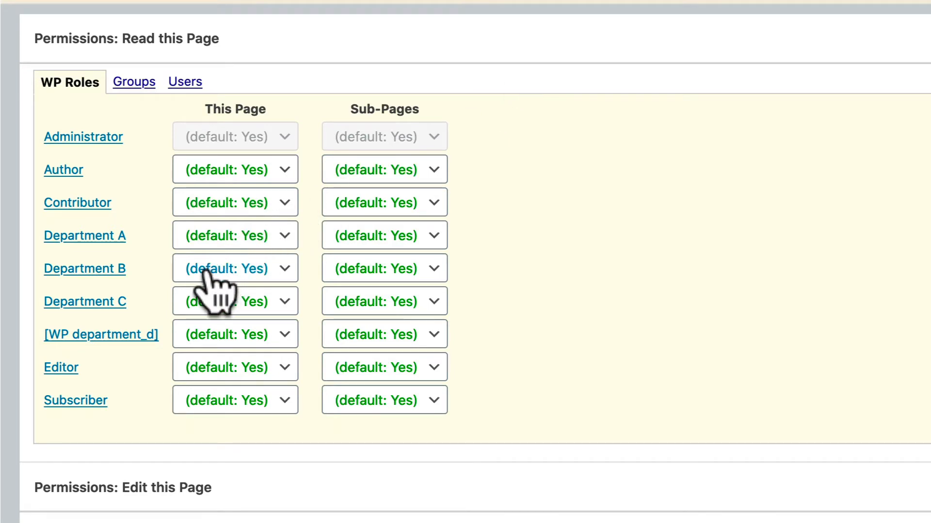
# Set Departments B and C to Blocked for reading the Department A page and sub-pages
pyautogui.click(234, 268)
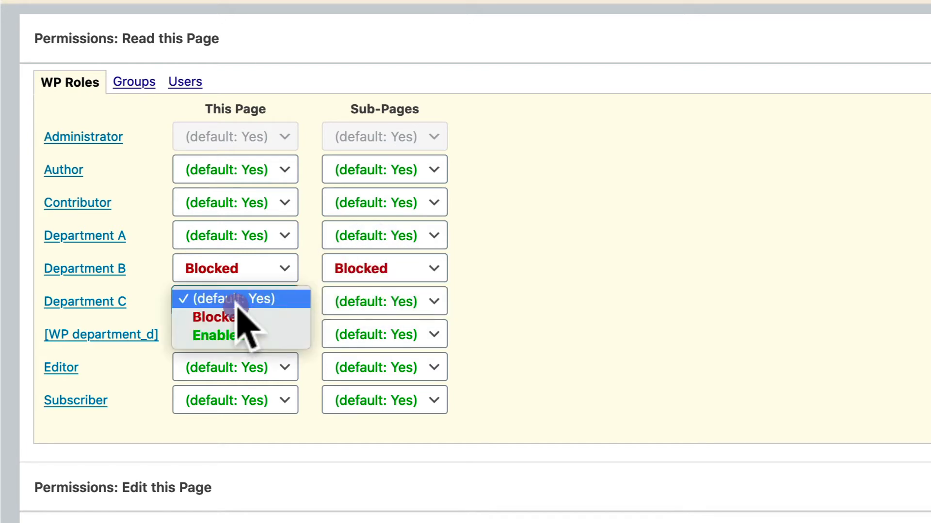
pyautogui.click(214, 316)
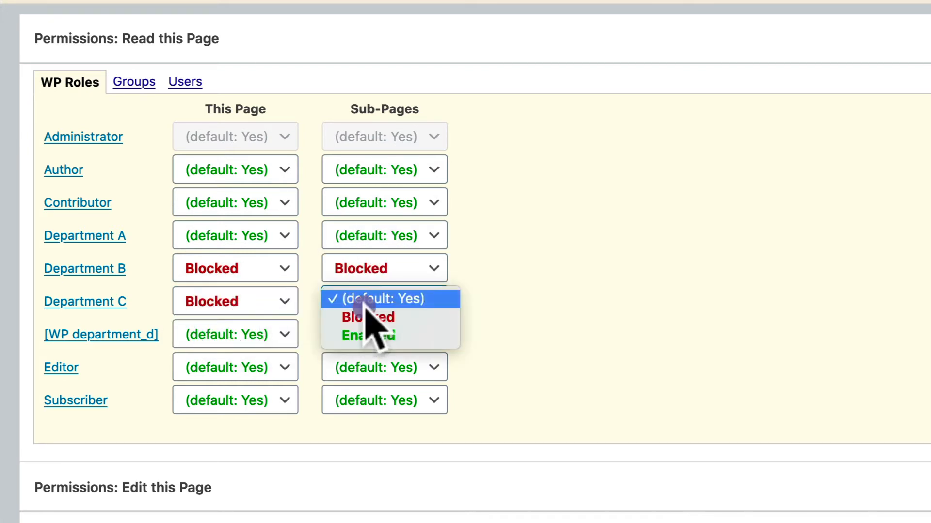
pyautogui.click(368, 317)
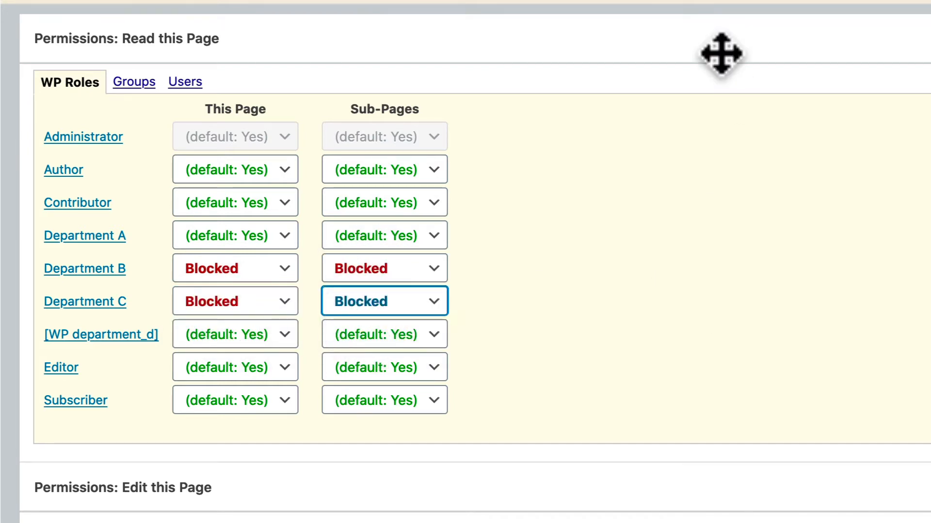
pyautogui.scroll(-3)
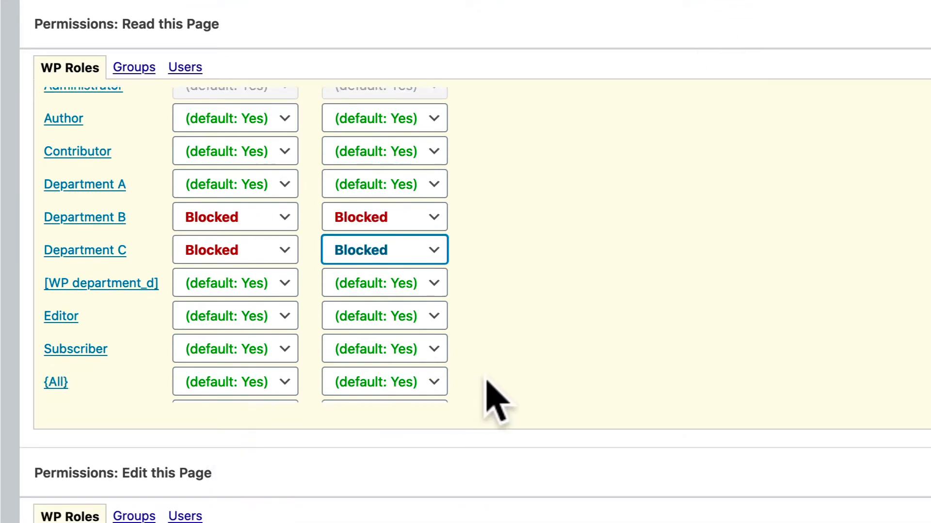
# Under 'Edit this Page', set Department A to Enabled for this page and sub-pages
pyautogui.scroll(-3)
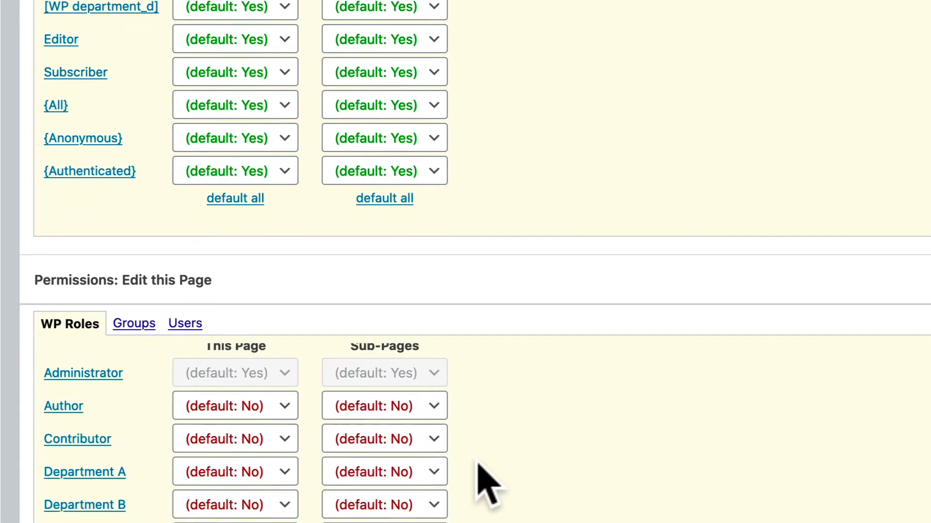
pyautogui.scroll(-3)
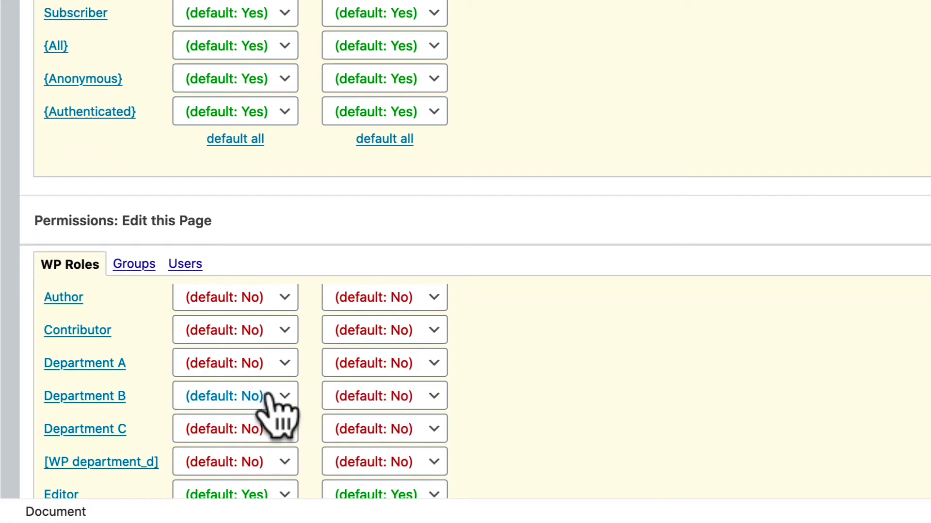
pyautogui.scroll(-3)
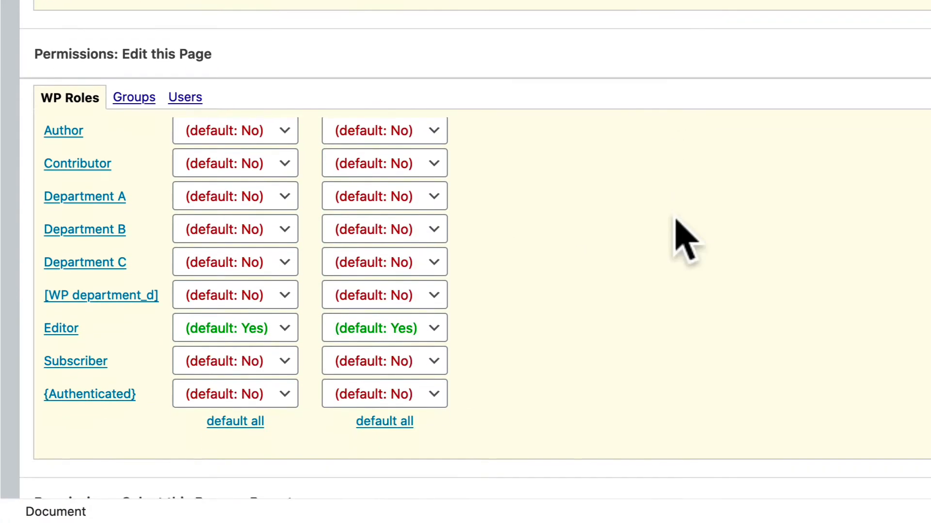
pyautogui.scroll(-3)
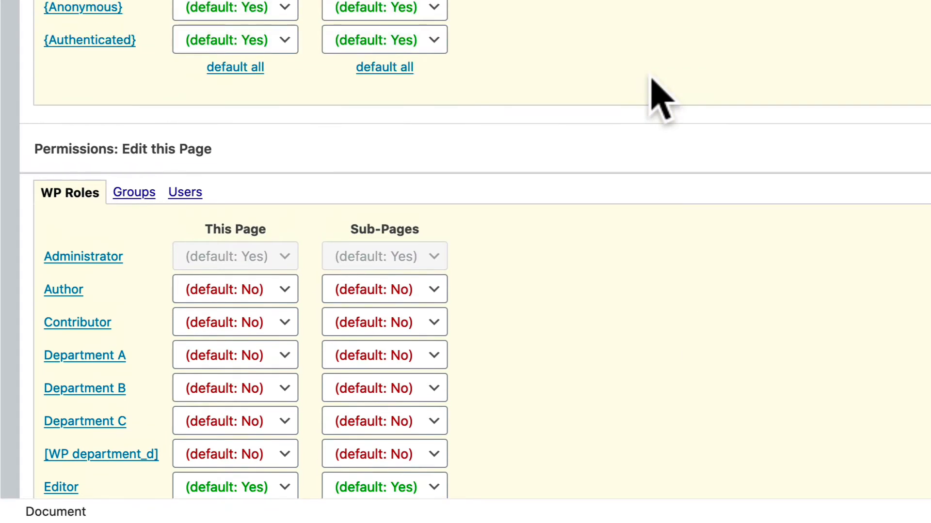
pyautogui.moveTo(633, 11)
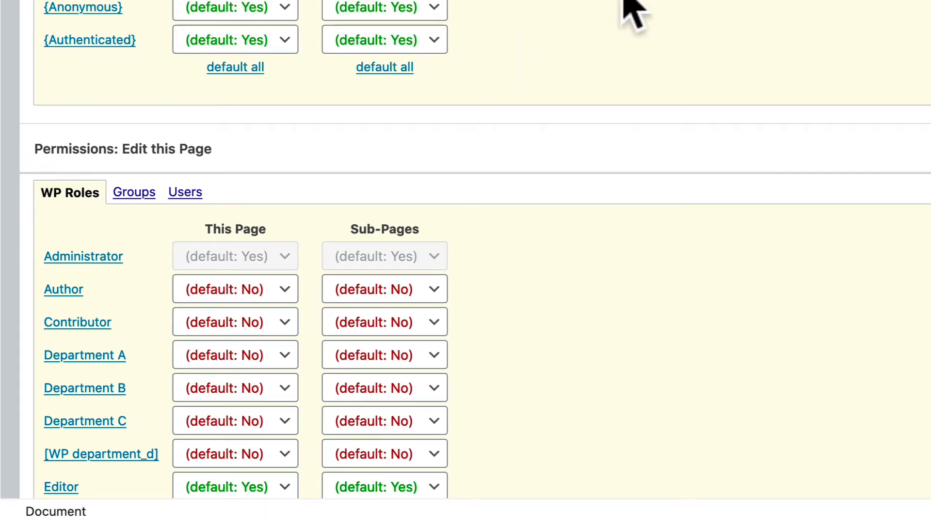
pyautogui.moveTo(598, 128)
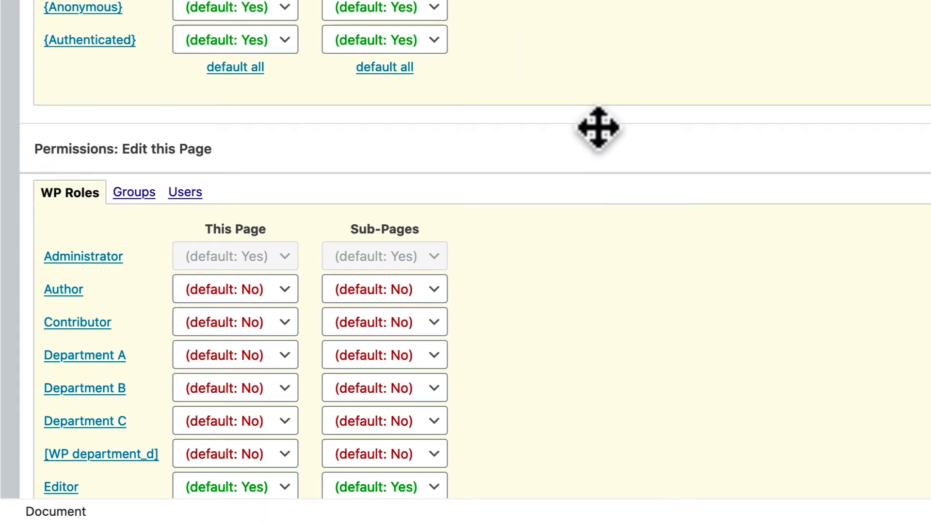
pyautogui.scroll(-3)
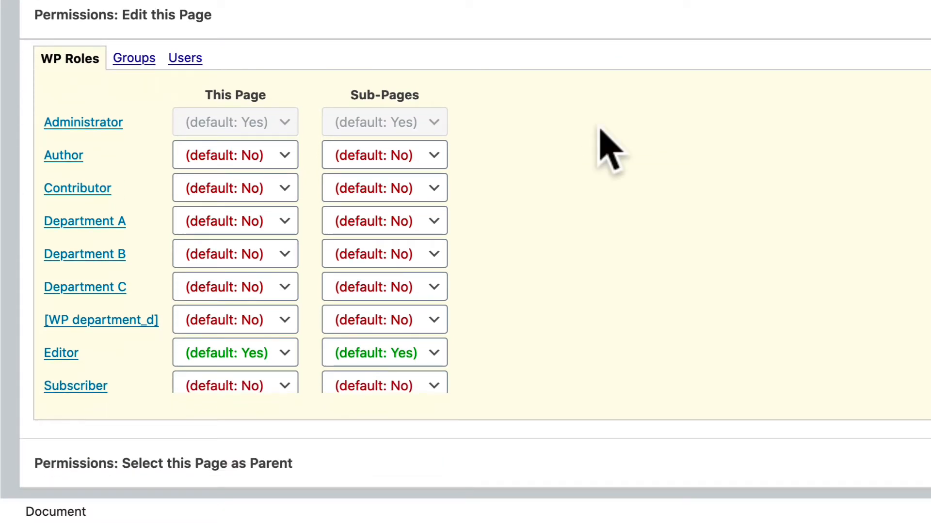
pyautogui.scroll(3)
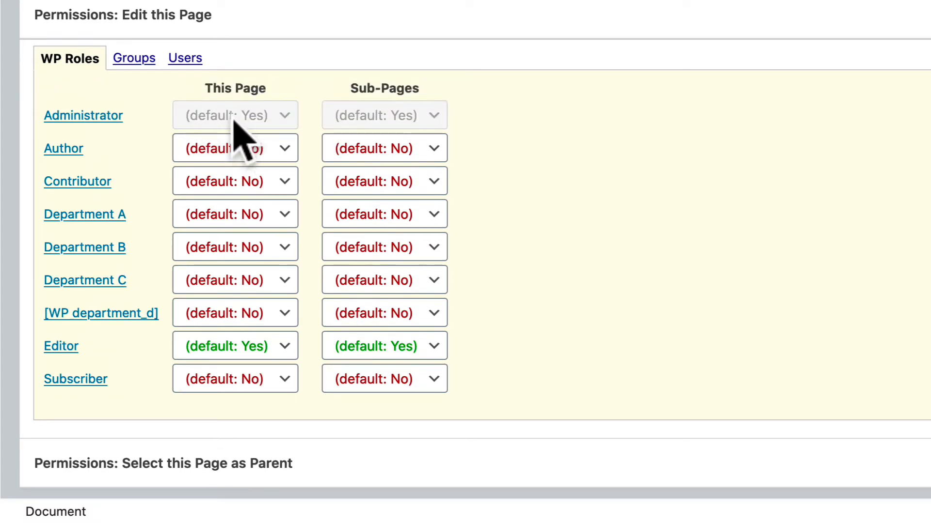
pyautogui.moveTo(363, 122)
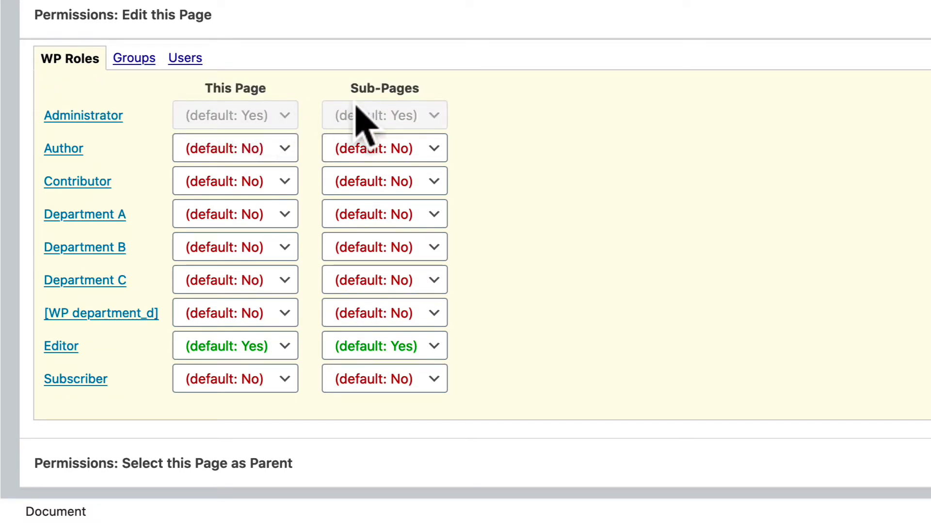
pyautogui.click(235, 215)
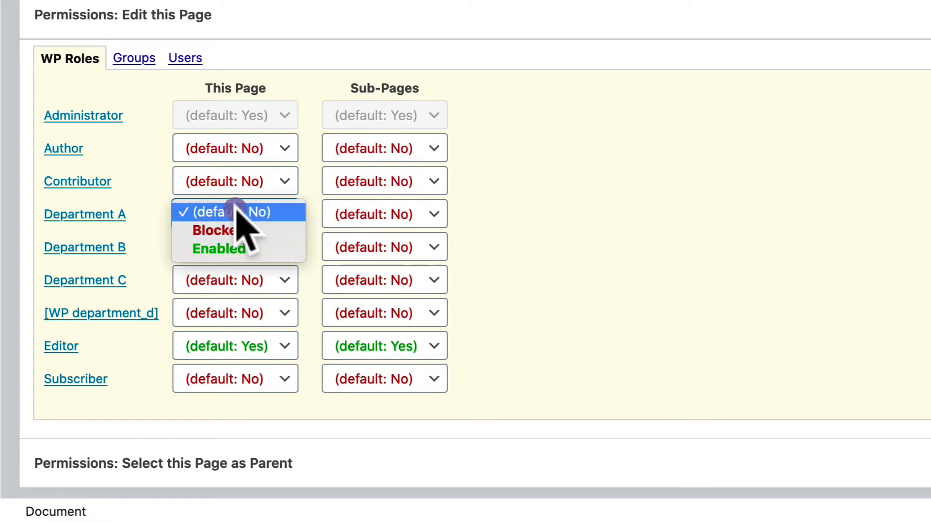
pyautogui.click(219, 249)
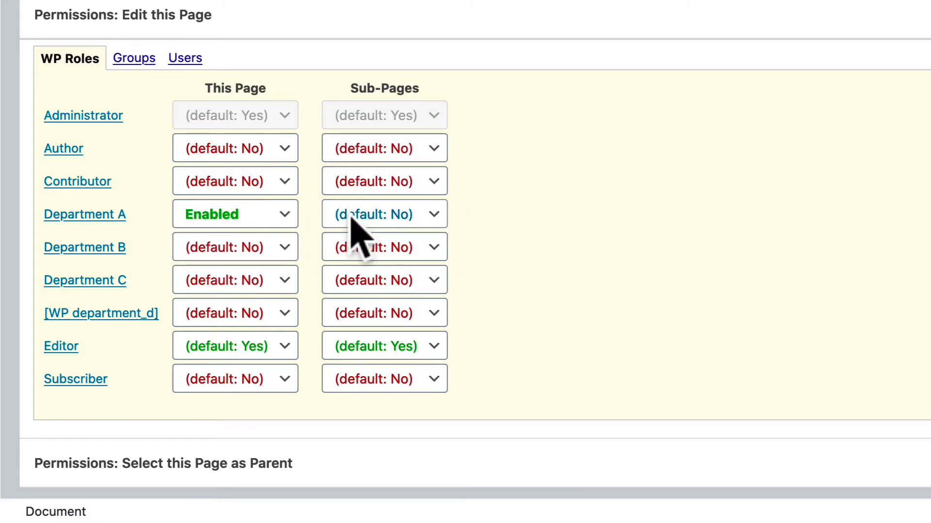
pyautogui.click(385, 214)
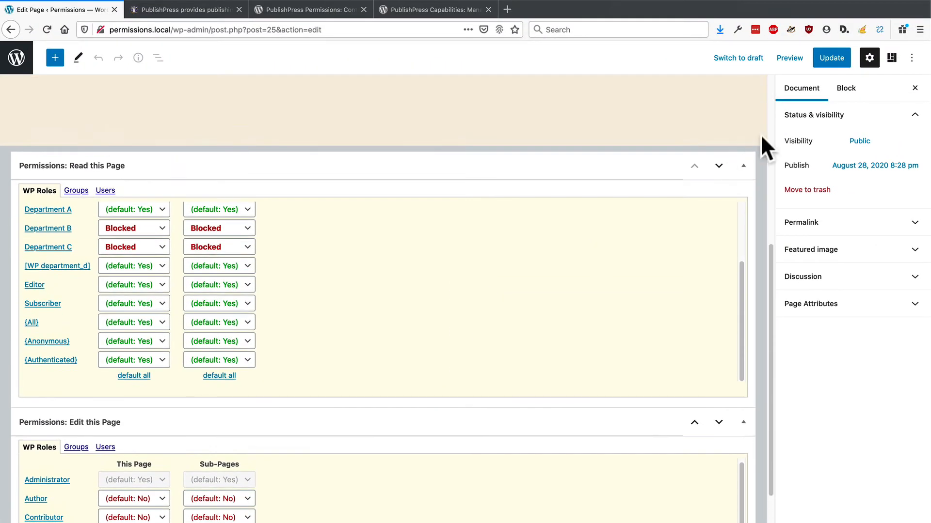
pyautogui.moveTo(830, 57)
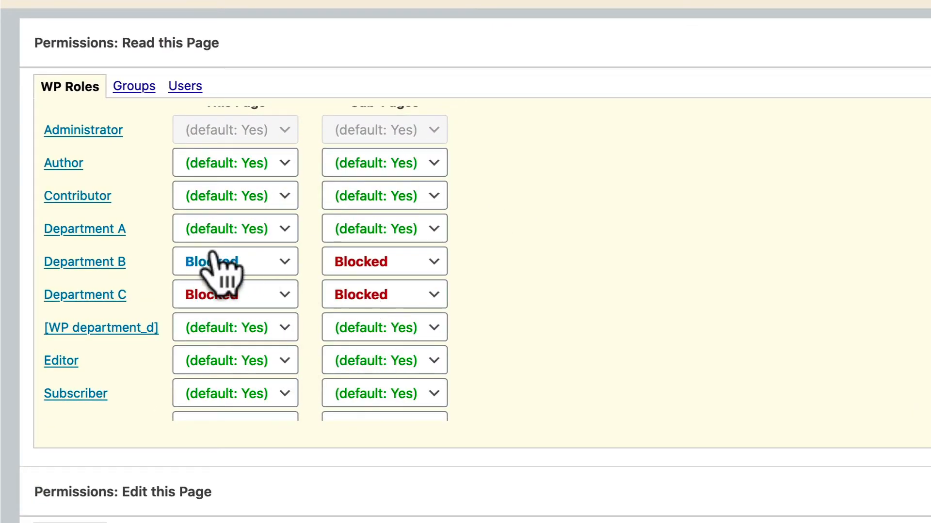
pyautogui.scroll(-3)
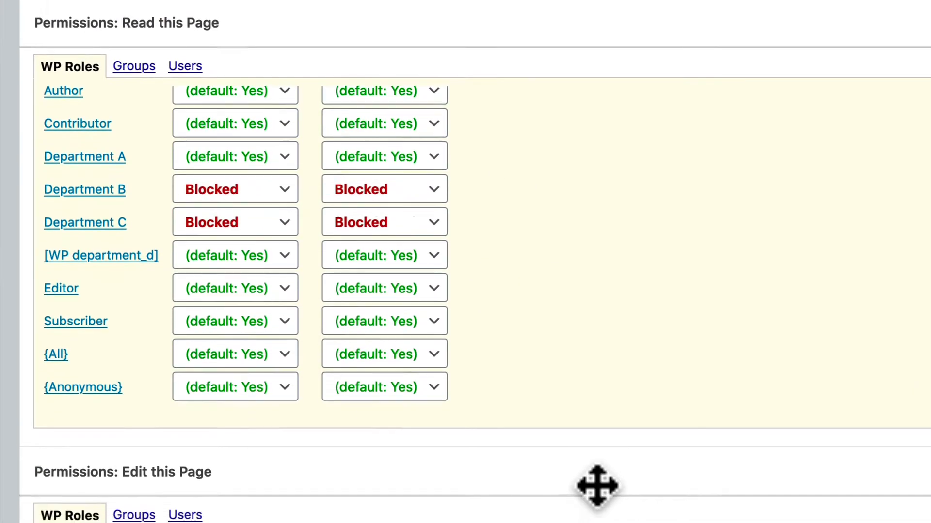
pyautogui.scroll(-3)
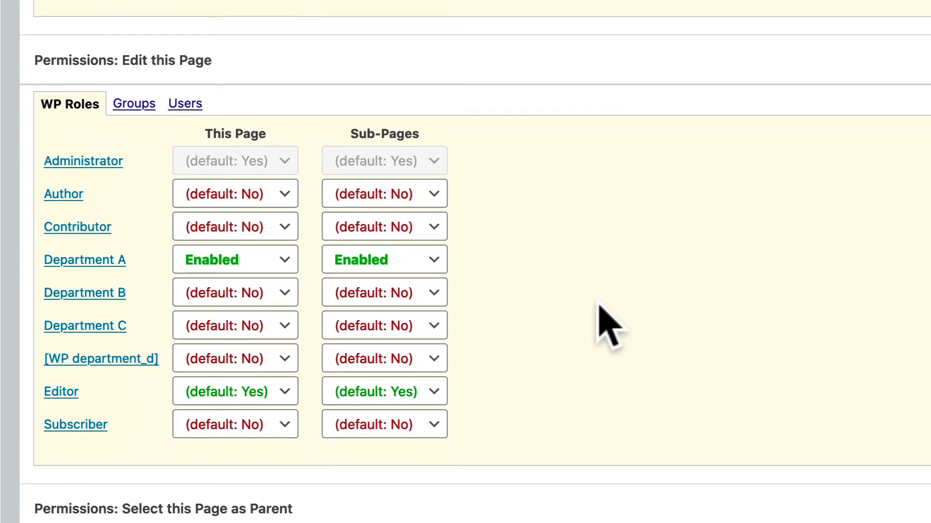
pyautogui.moveTo(594, 318)
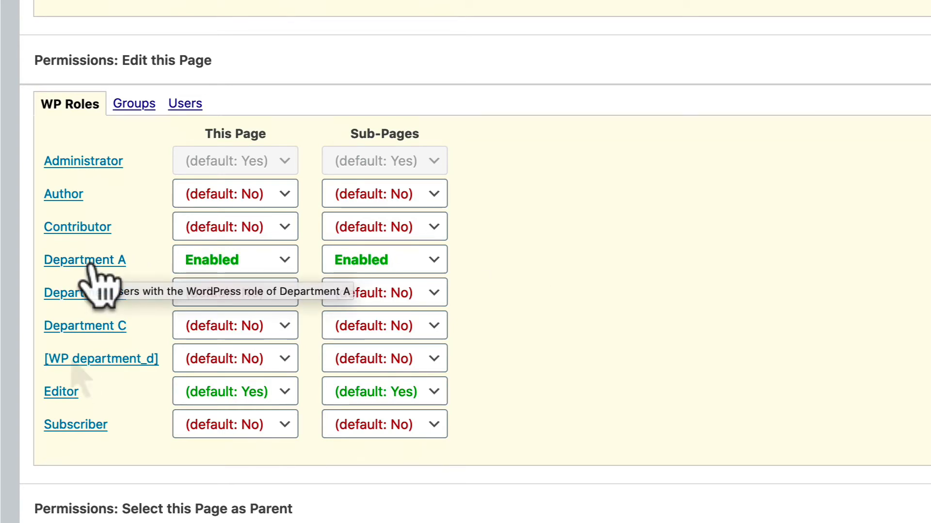
pyautogui.moveTo(106, 166)
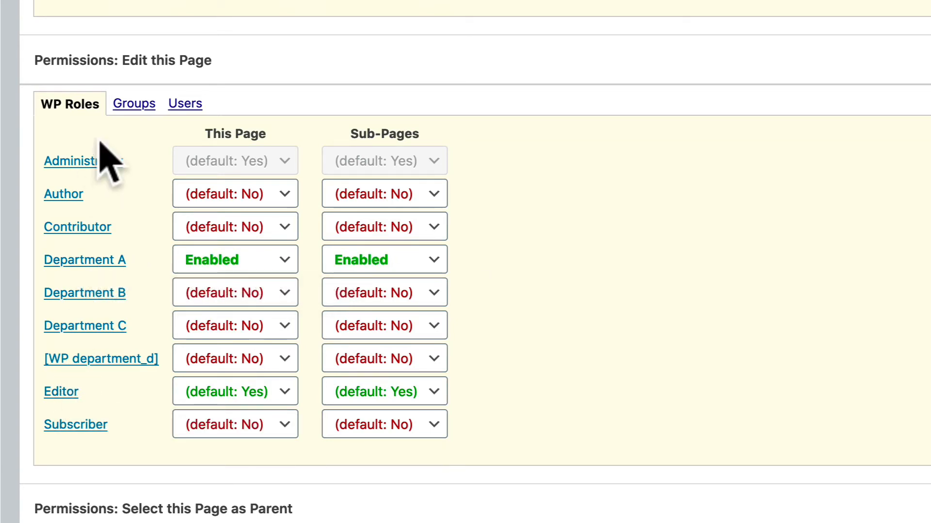
pyautogui.scroll(-3)
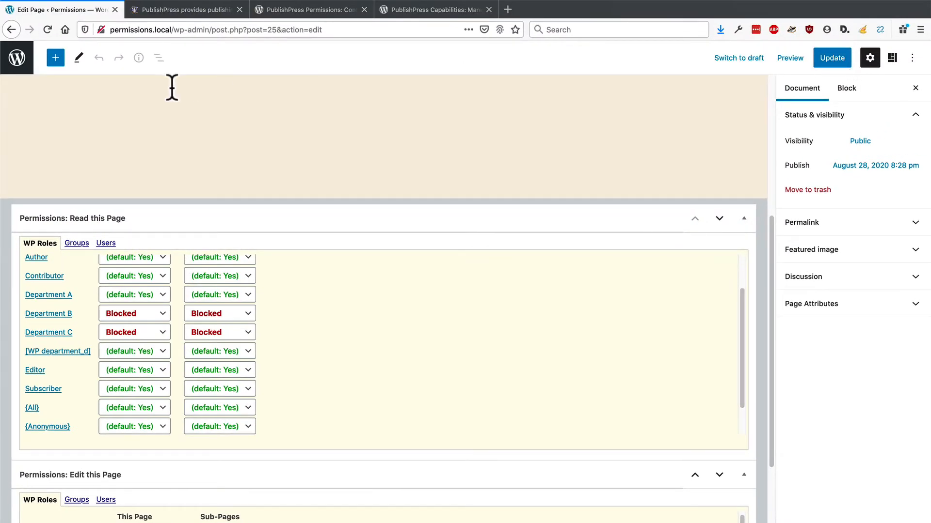
# Leave the editor and open the Department B page for editing
pyautogui.click(17, 58)
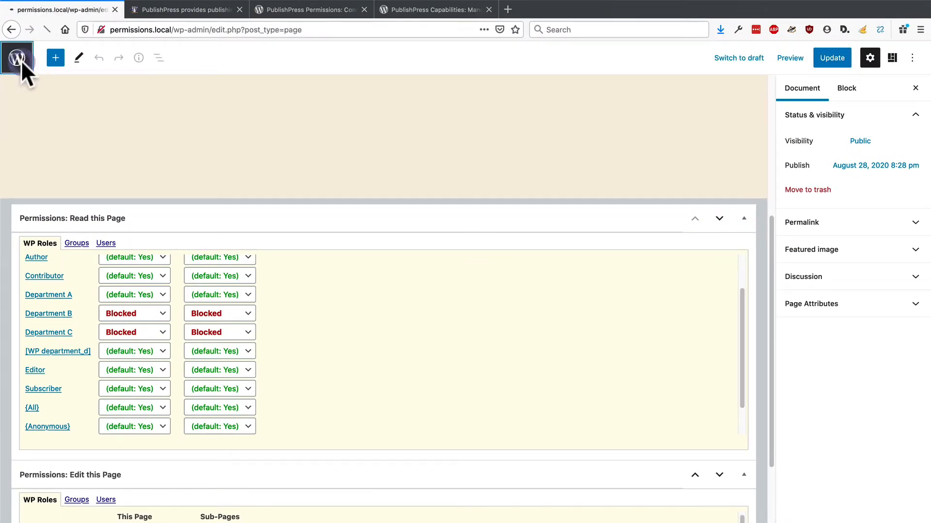
pyautogui.click(18, 58)
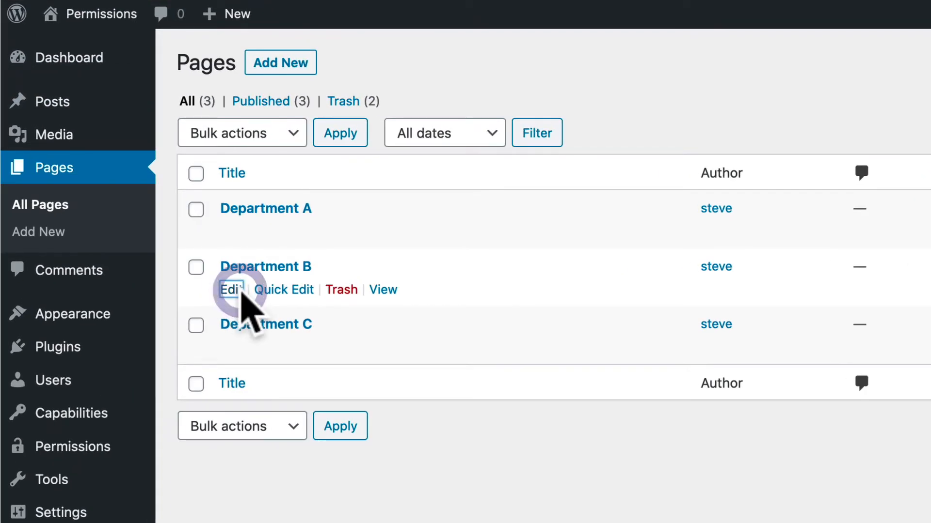
pyautogui.click(230, 290)
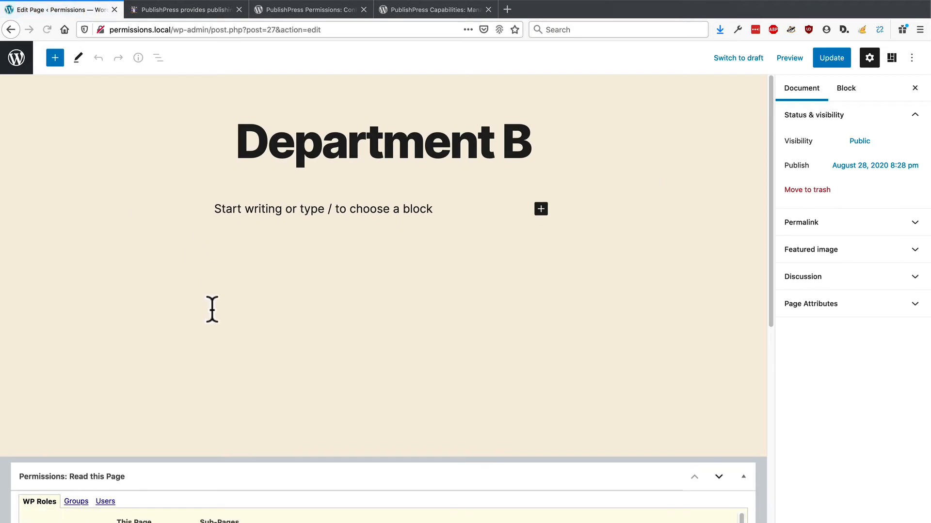
pyautogui.scroll(-3)
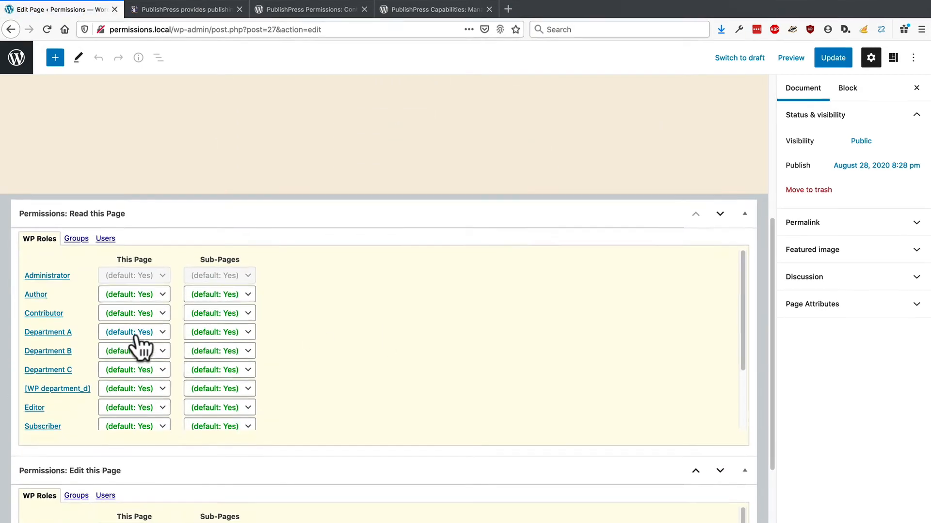
# Block Departments A and C from reading the Department B page and enable Department B editing
pyautogui.click(133, 332)
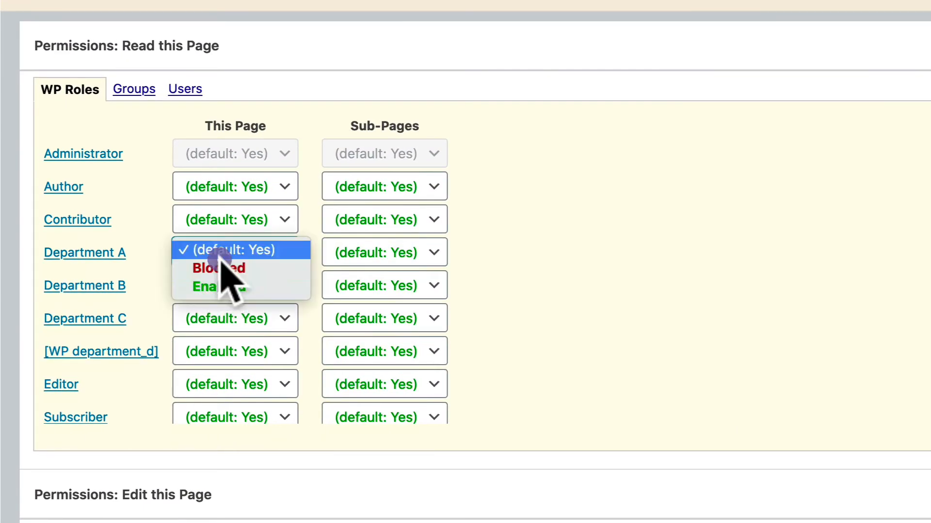
pyautogui.click(219, 268)
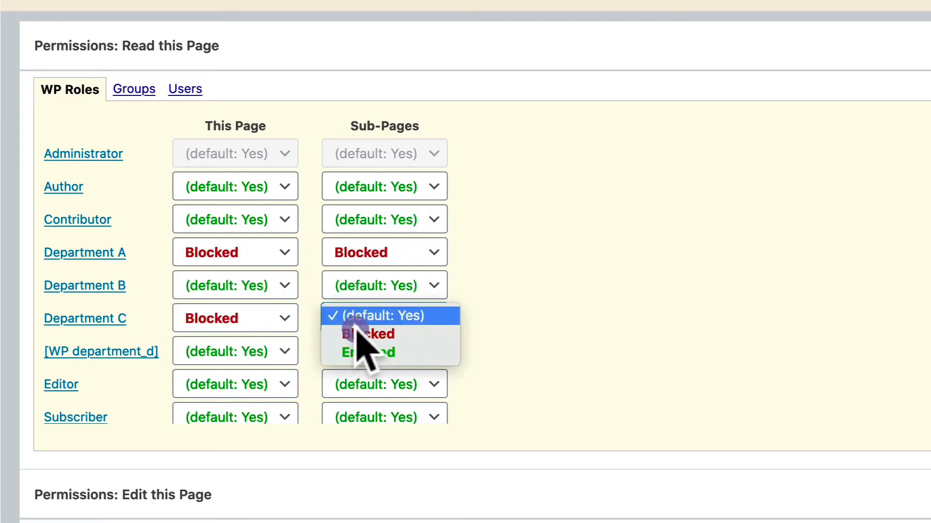
pyautogui.click(368, 334)
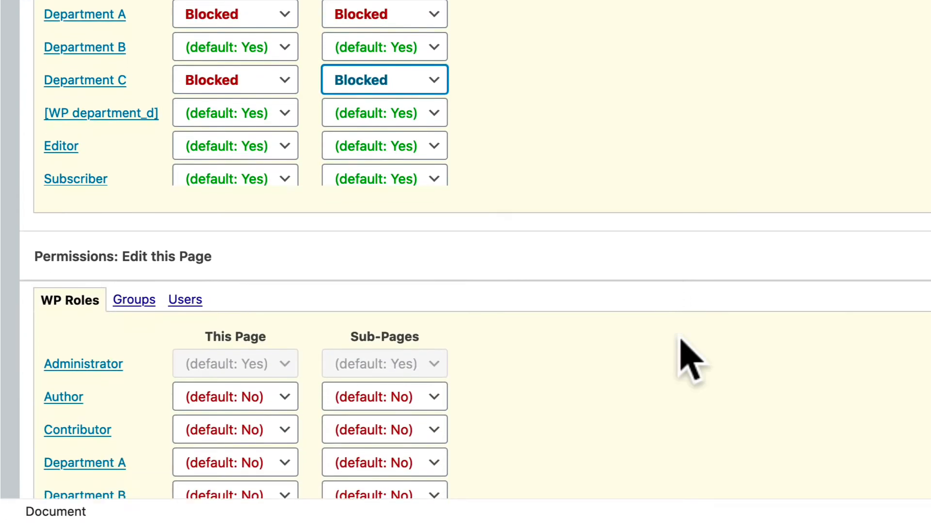
pyautogui.scroll(-3)
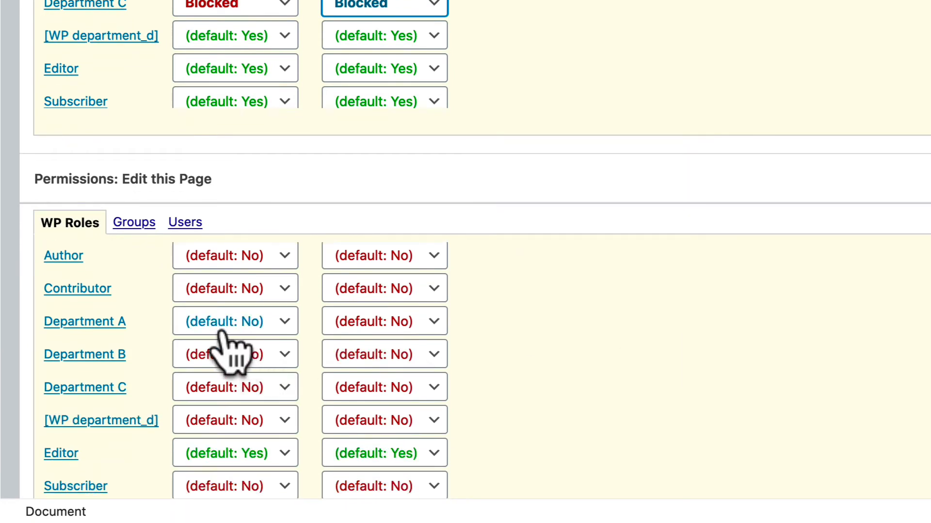
pyautogui.scroll(3)
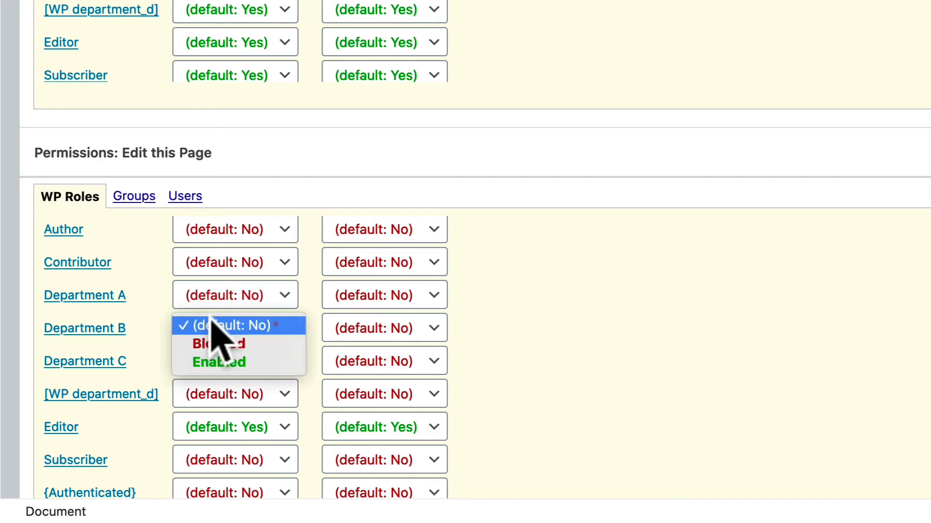
pyautogui.click(219, 362)
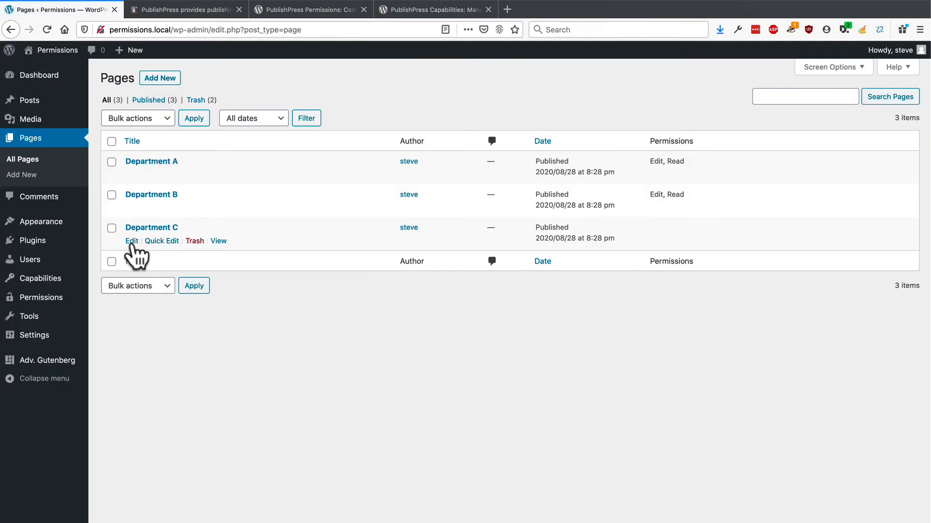
# Open the Department C page and enable Department C editing for the page and sub-pages
pyautogui.click(131, 241)
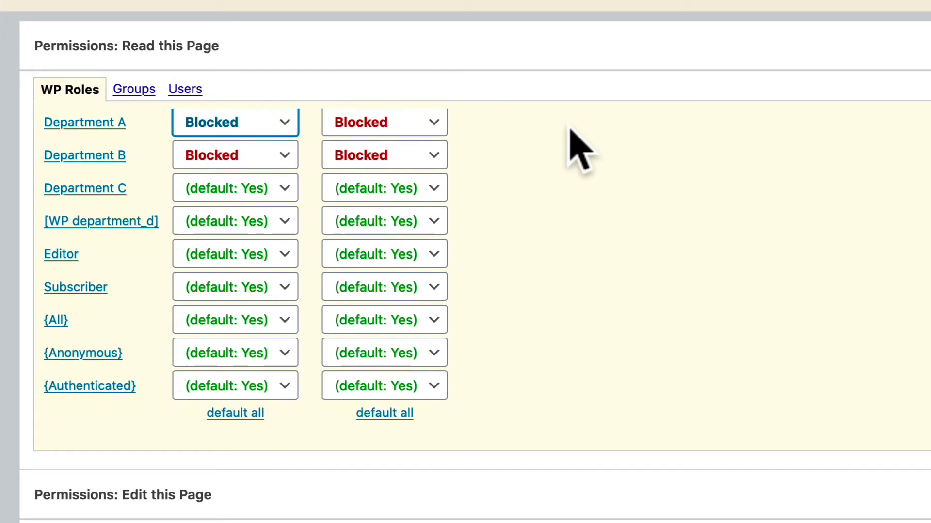
pyautogui.scroll(-3)
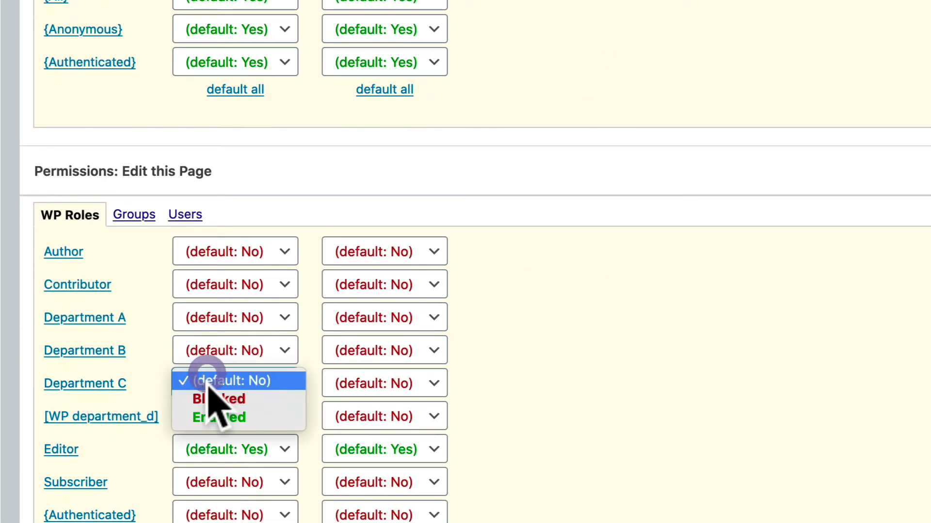
pyautogui.click(219, 418)
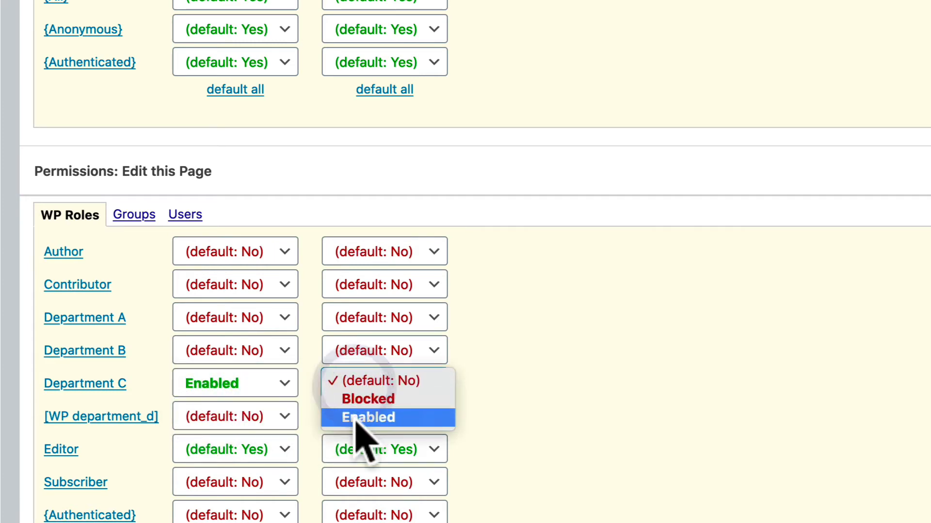
pyautogui.click(367, 417)
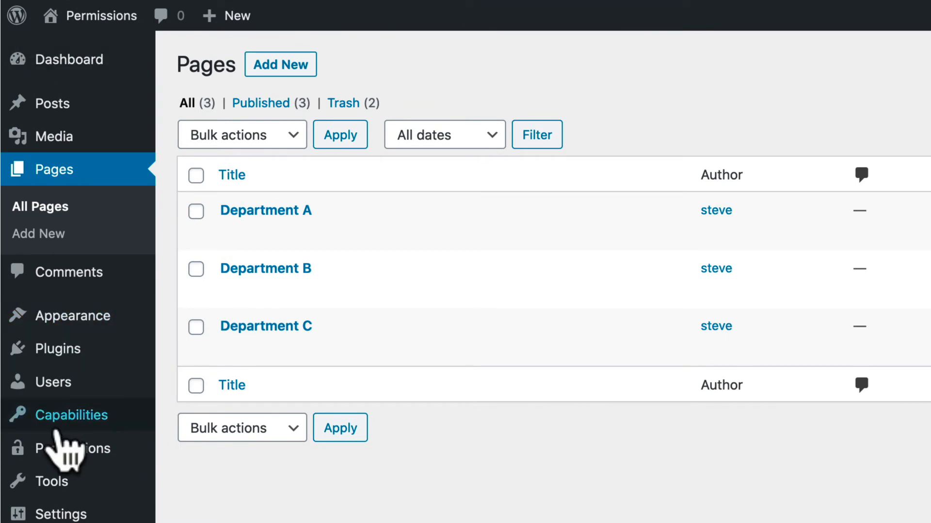
pyautogui.click(57, 381)
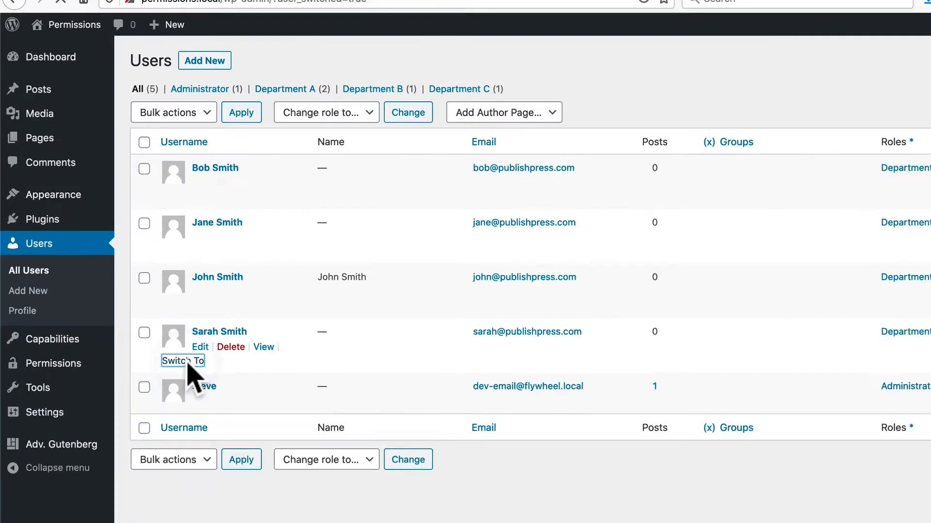
pyautogui.click(180, 361)
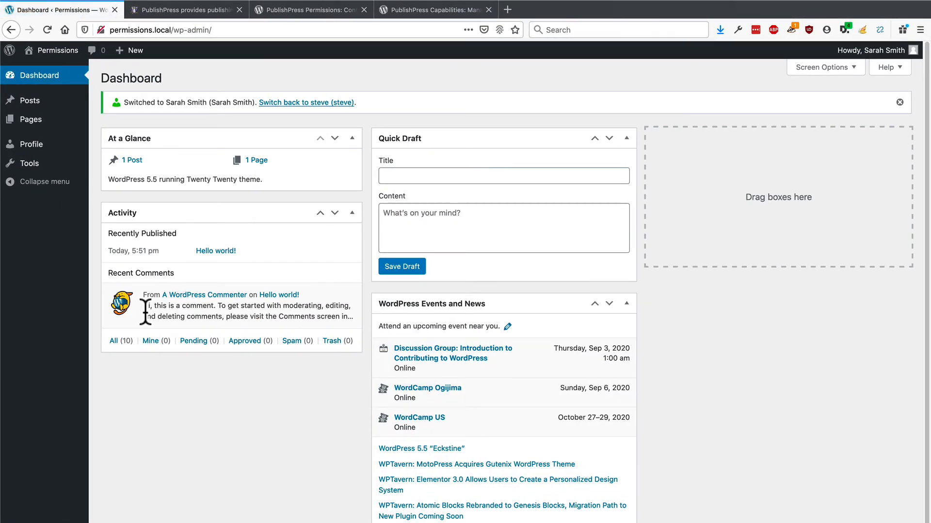
pyautogui.press('ctrl+plus')
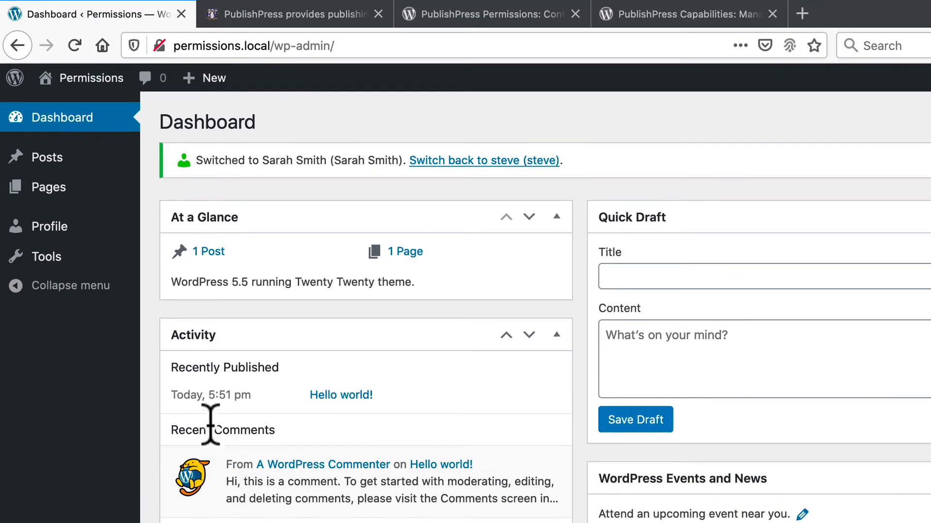
pyautogui.moveTo(106, 380)
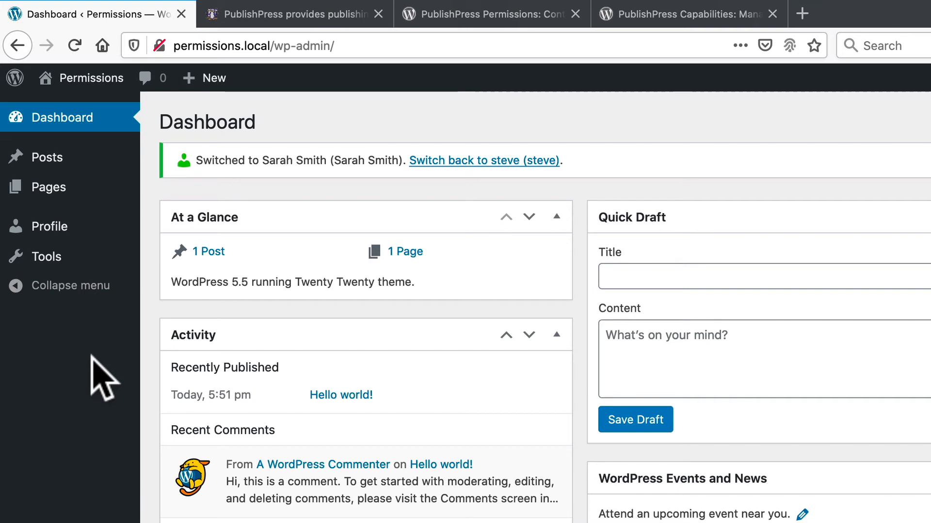
pyautogui.moveTo(49, 187)
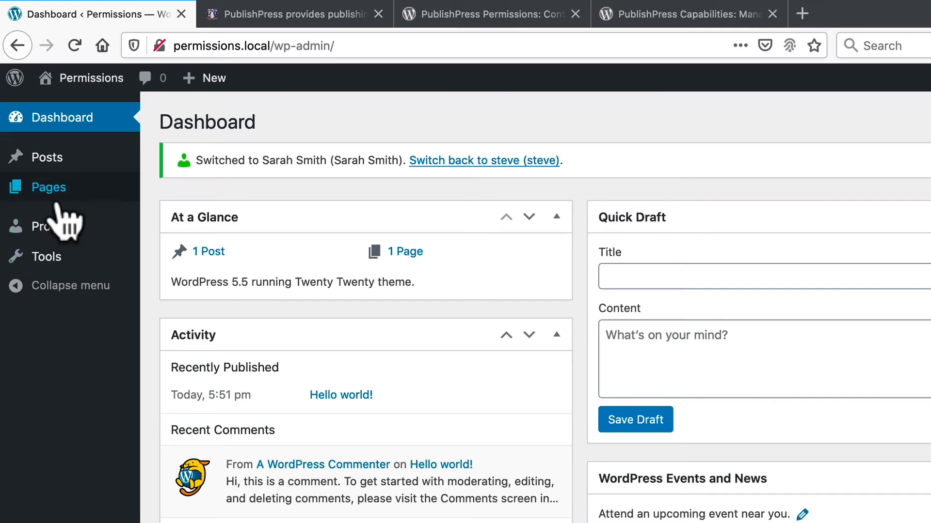
# As Sarah, type 'tes' into the Department A page, update it, and exit the editor
pyautogui.click(48, 187)
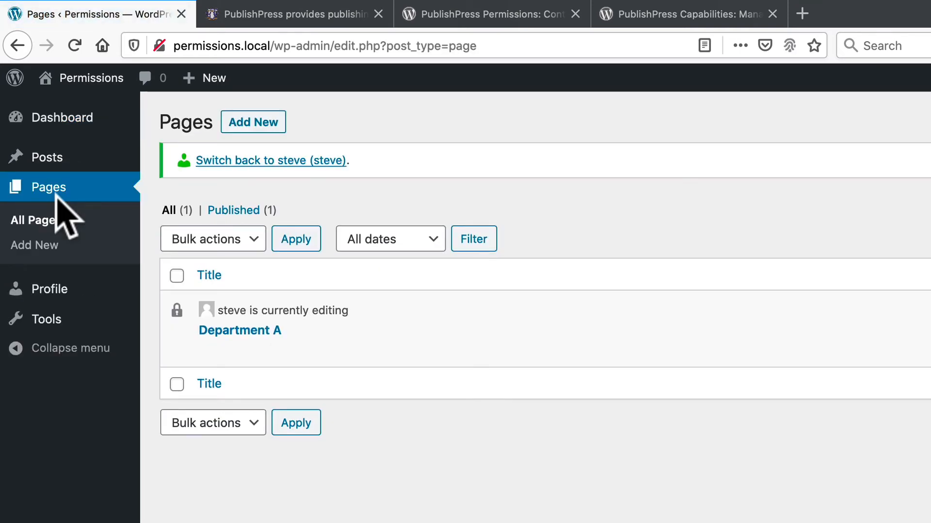
pyautogui.moveTo(137, 273)
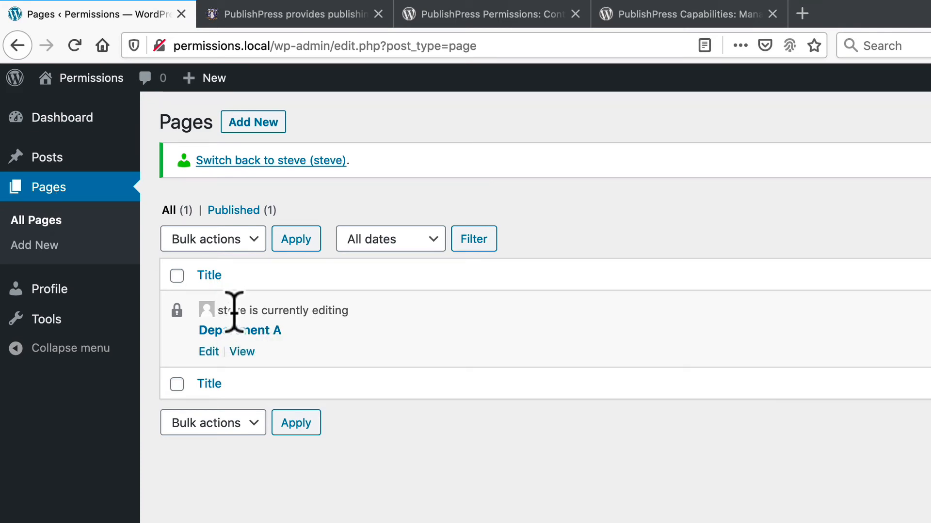
pyautogui.moveTo(214, 362)
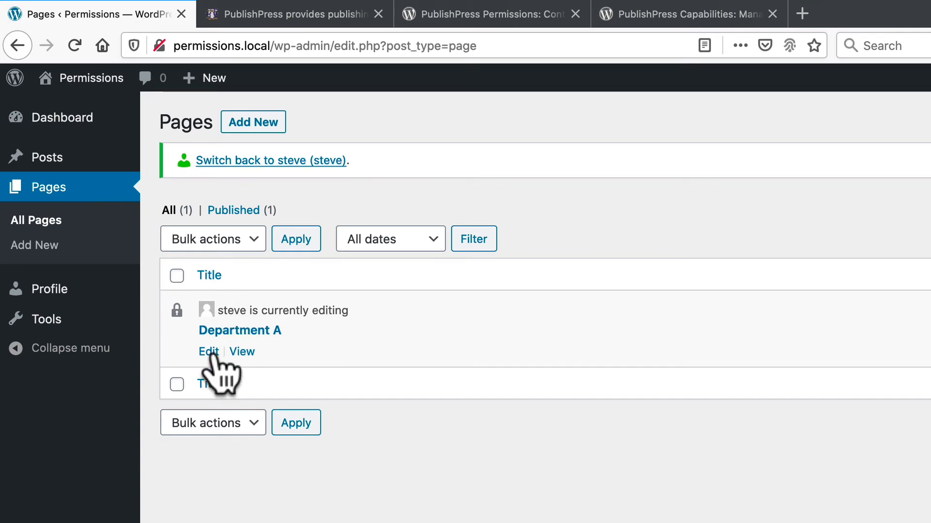
pyautogui.click(209, 352)
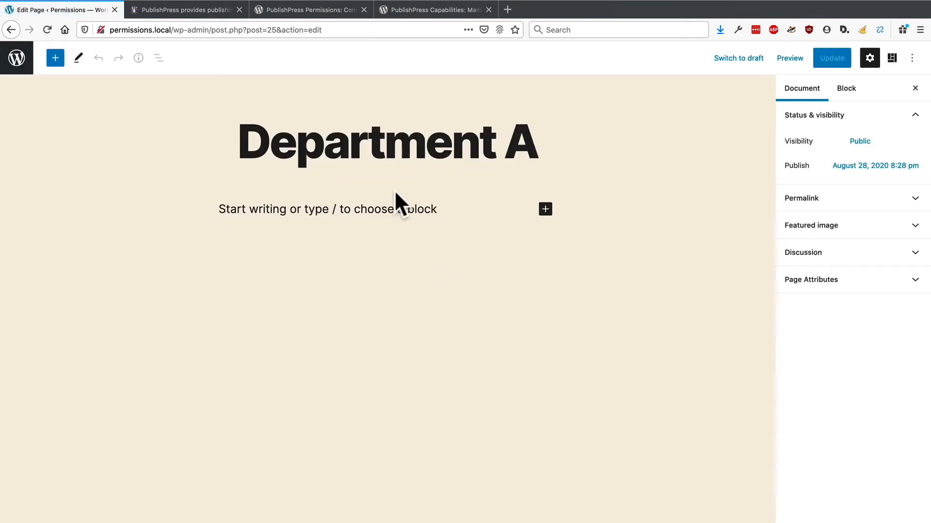
pyautogui.write('tes')
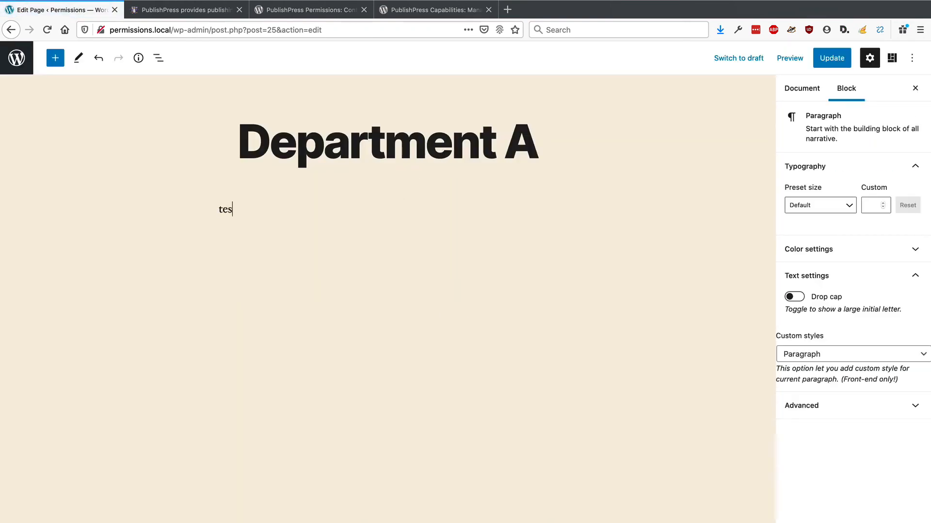
pyautogui.click(831, 57)
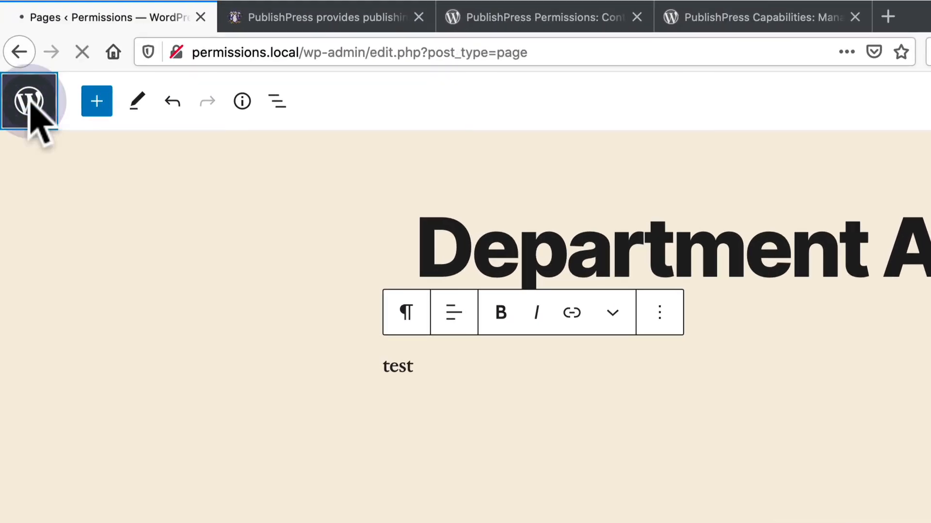
pyautogui.click(31, 100)
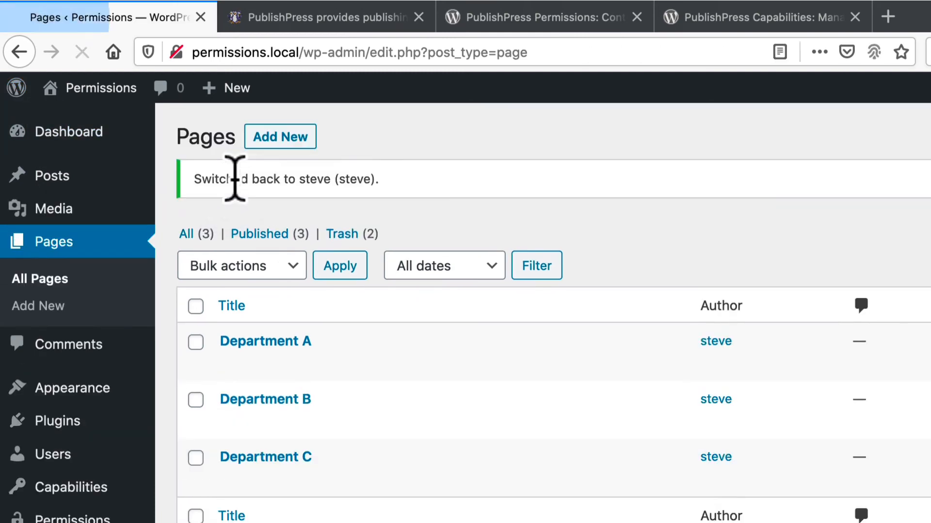
pyautogui.click(53, 454)
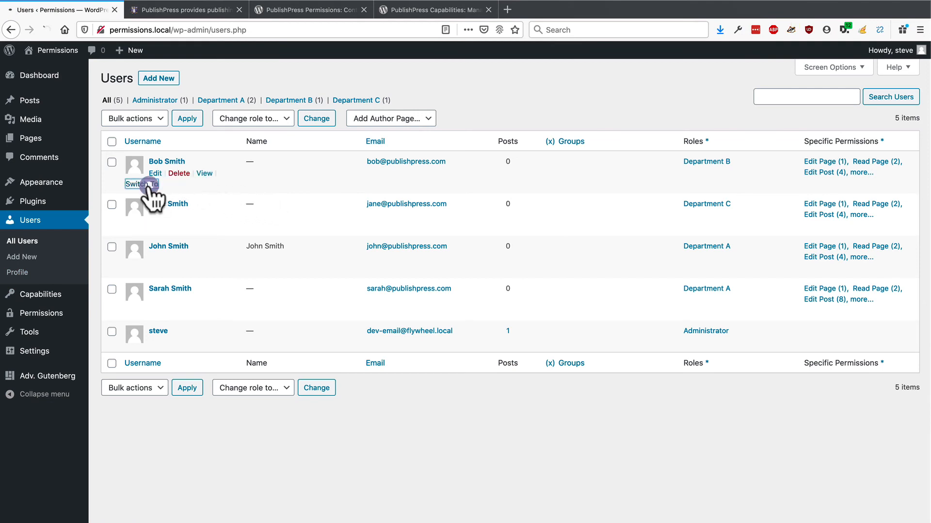
pyautogui.click(137, 184)
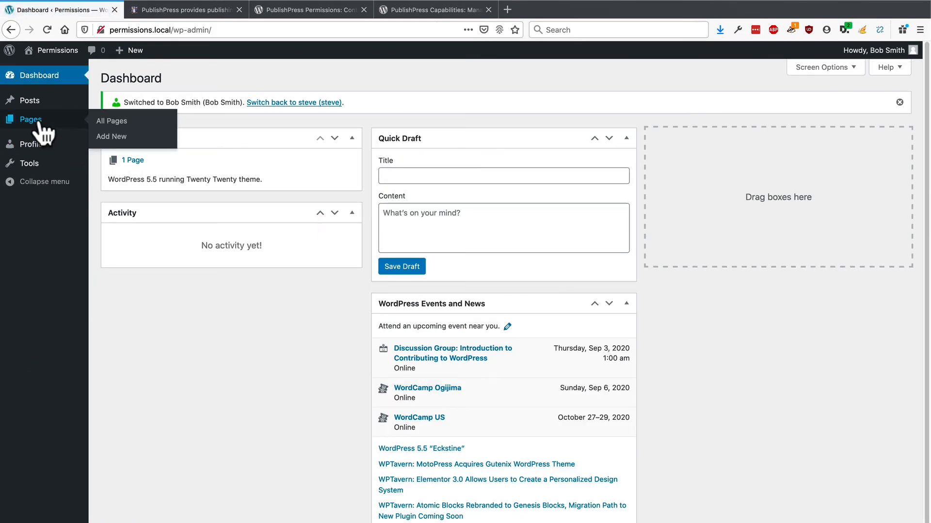
pyautogui.click(111, 121)
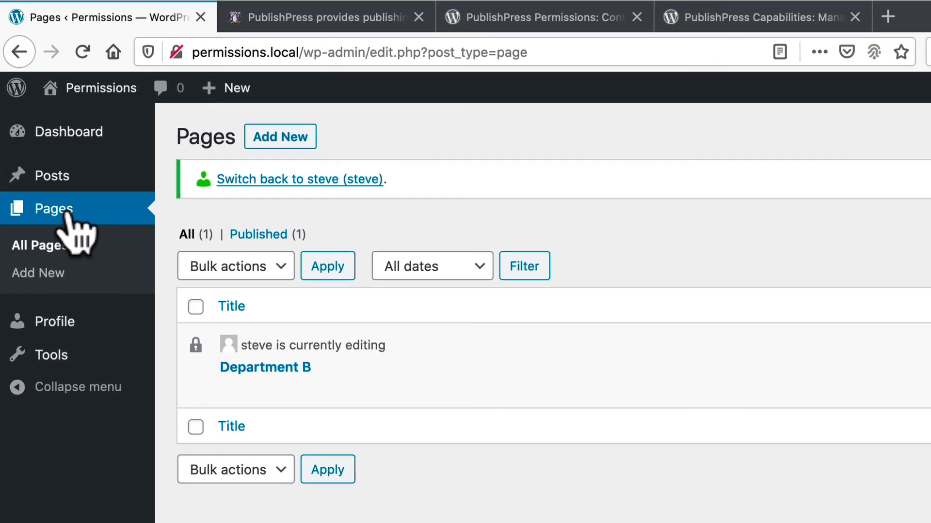
pyautogui.moveTo(178, 499)
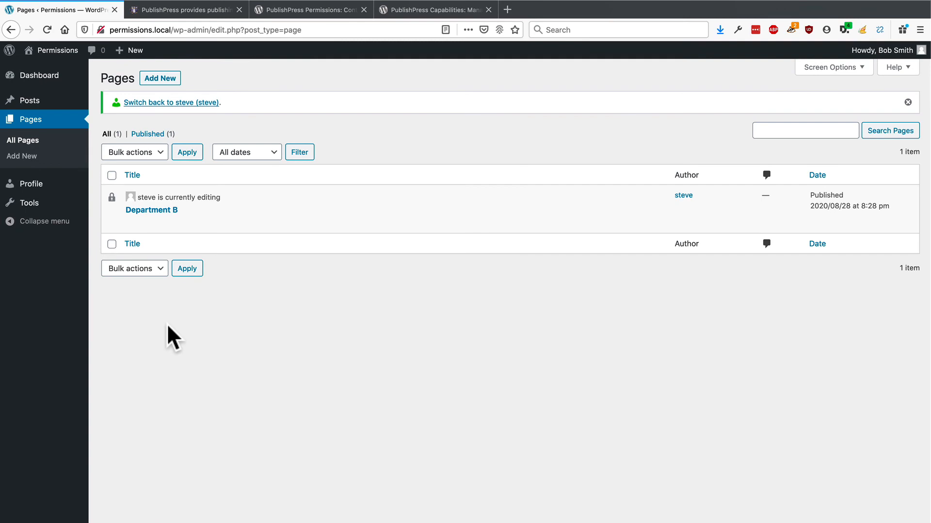
pyautogui.moveTo(84, 252)
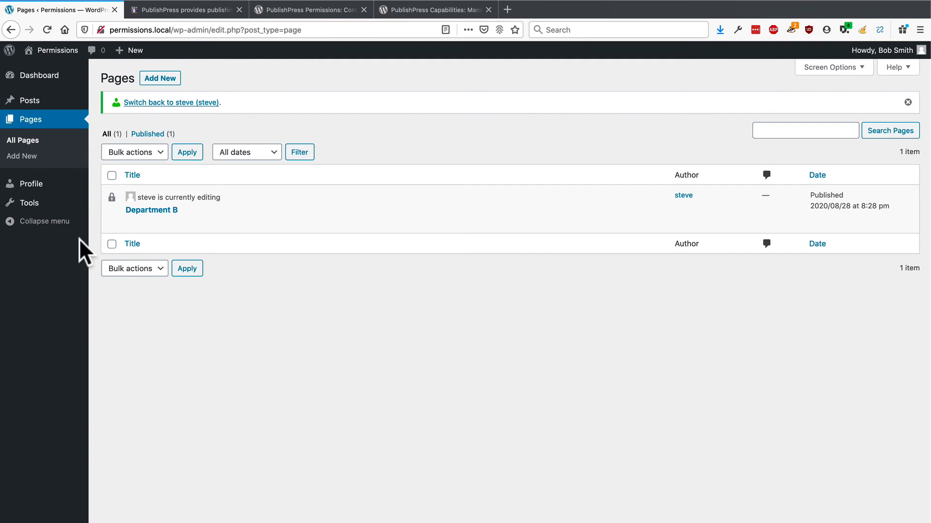
pyautogui.click(170, 103)
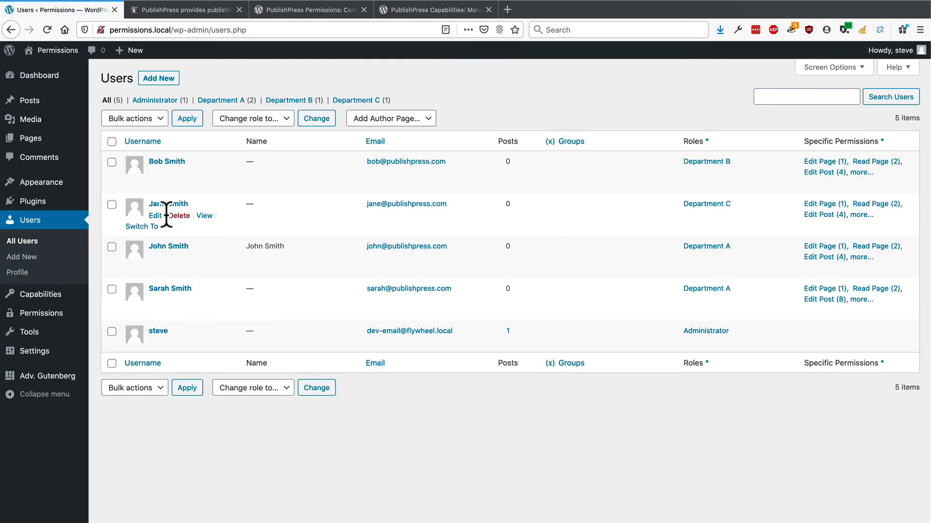
pyautogui.click(143, 227)
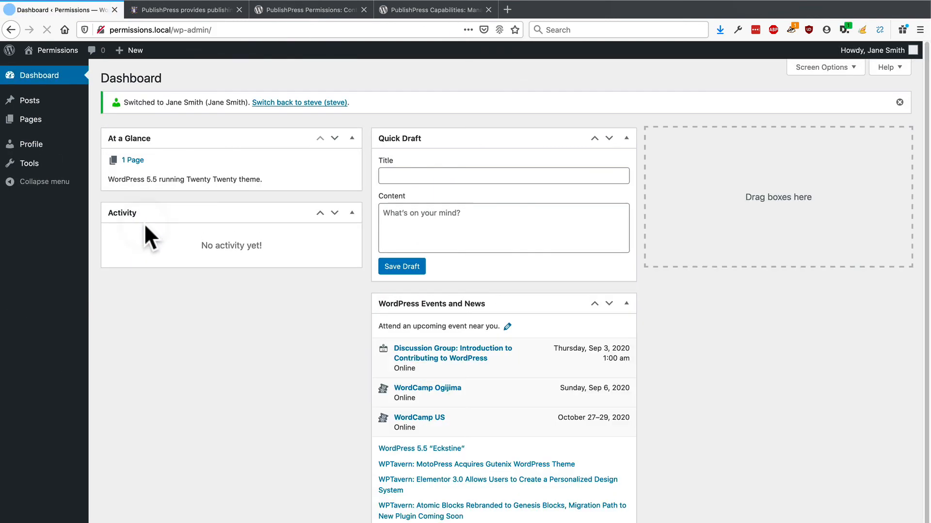
pyautogui.moveTo(30, 119)
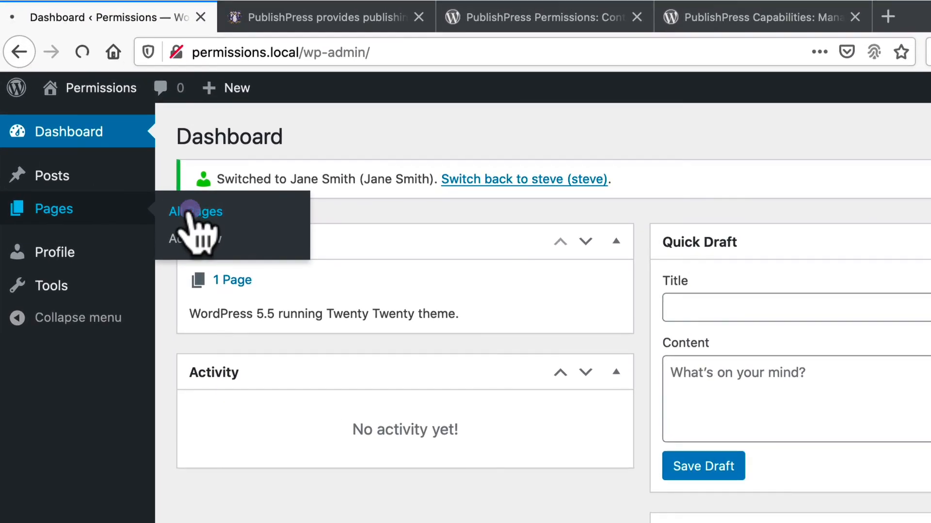
pyautogui.click(195, 211)
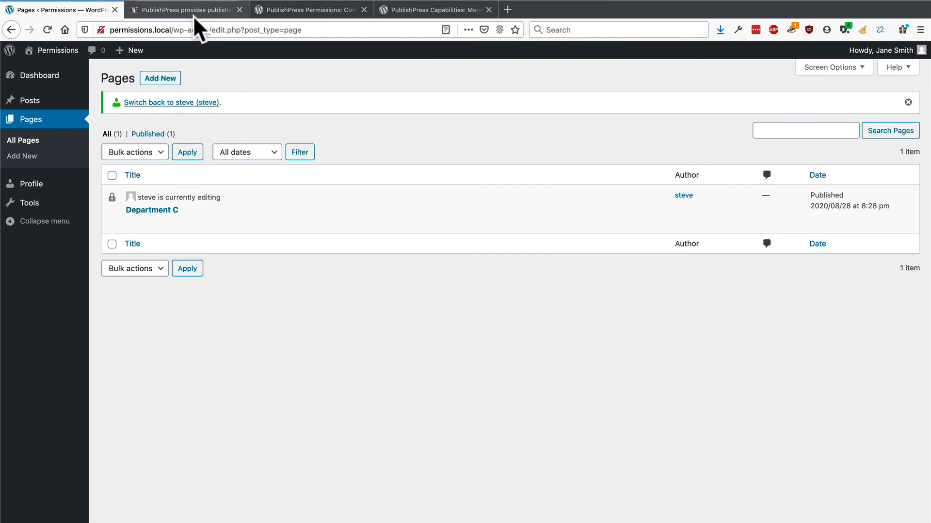
pyautogui.click(186, 9)
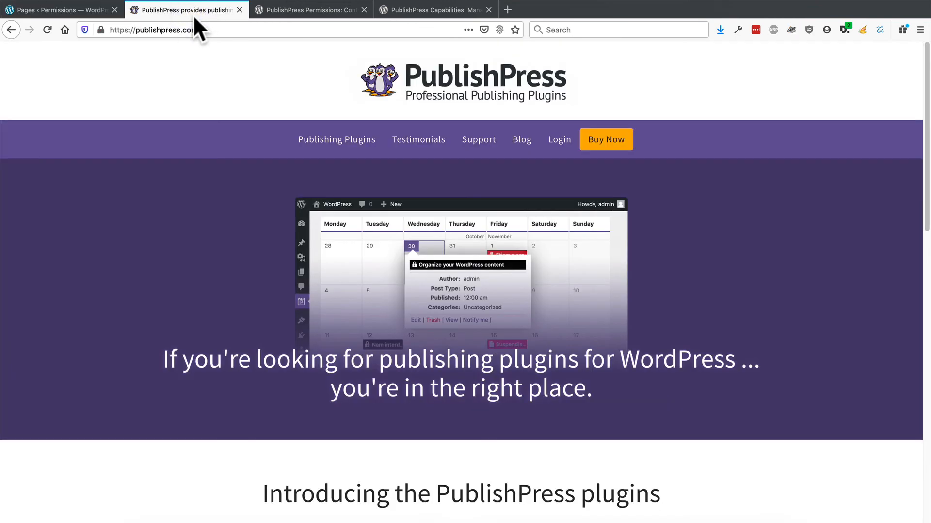